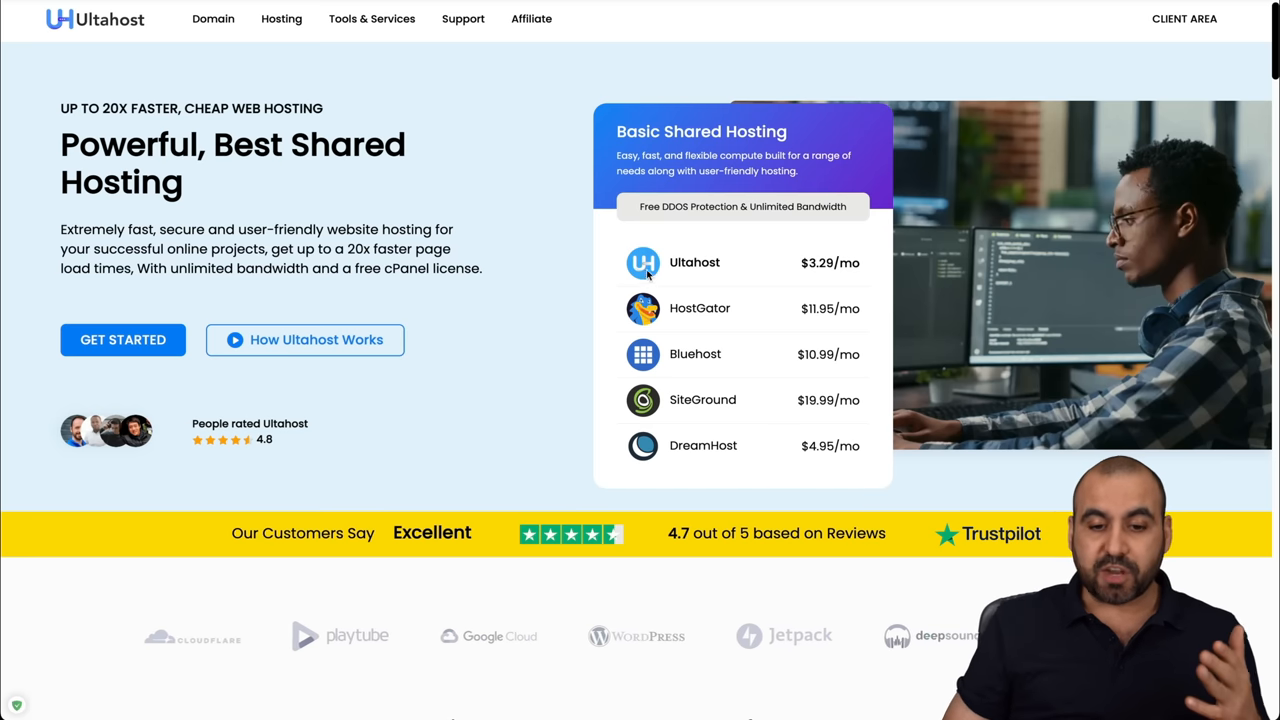
mouse_move(658, 470)
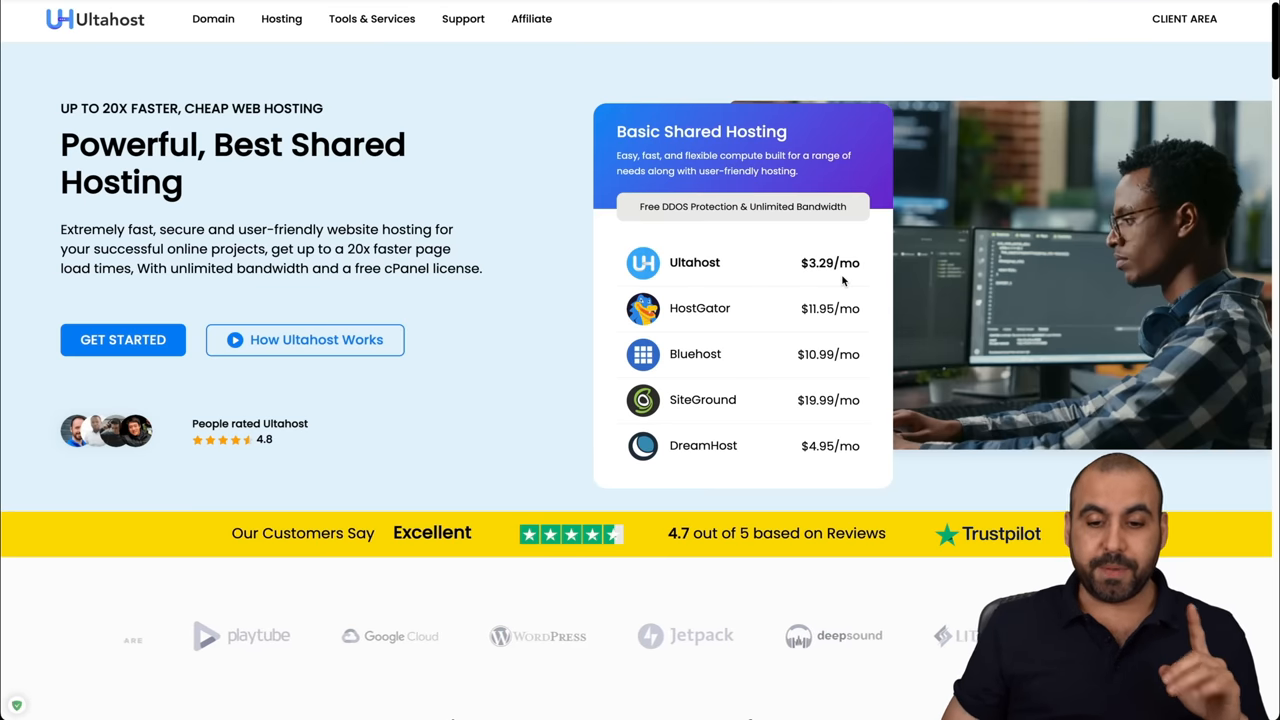
mouse_move(735, 481)
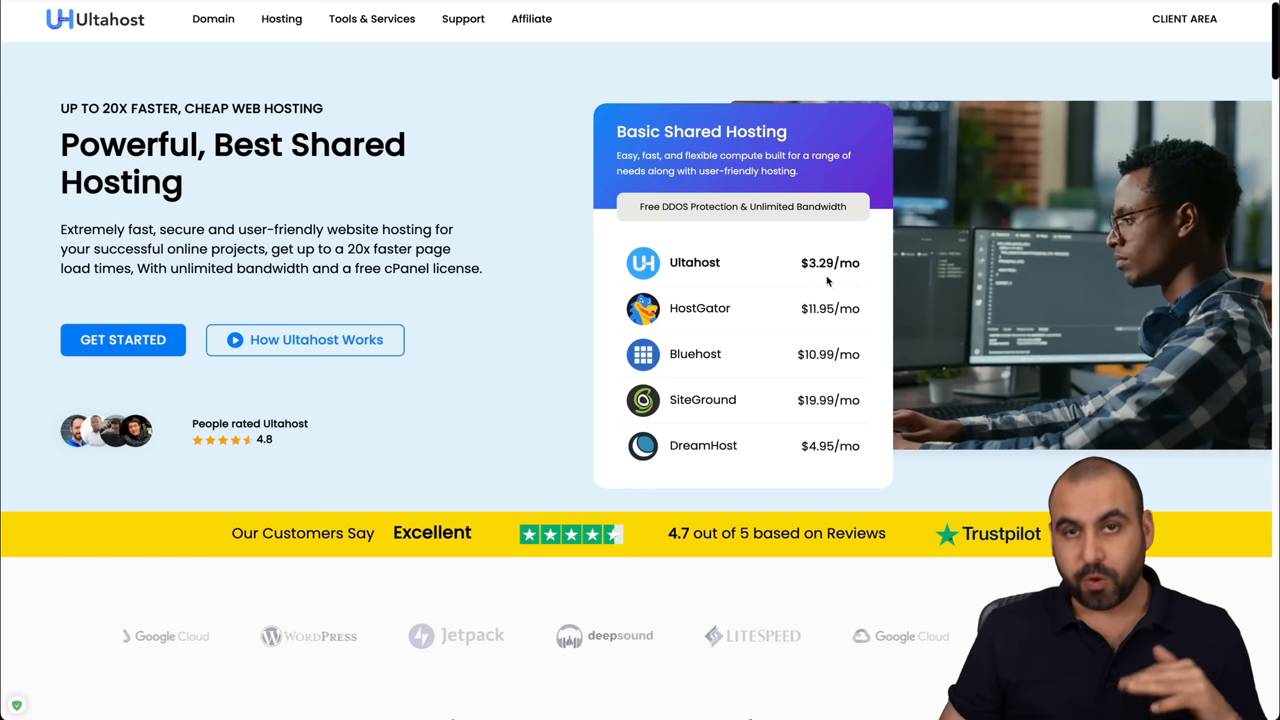
mouse_move(545, 258)
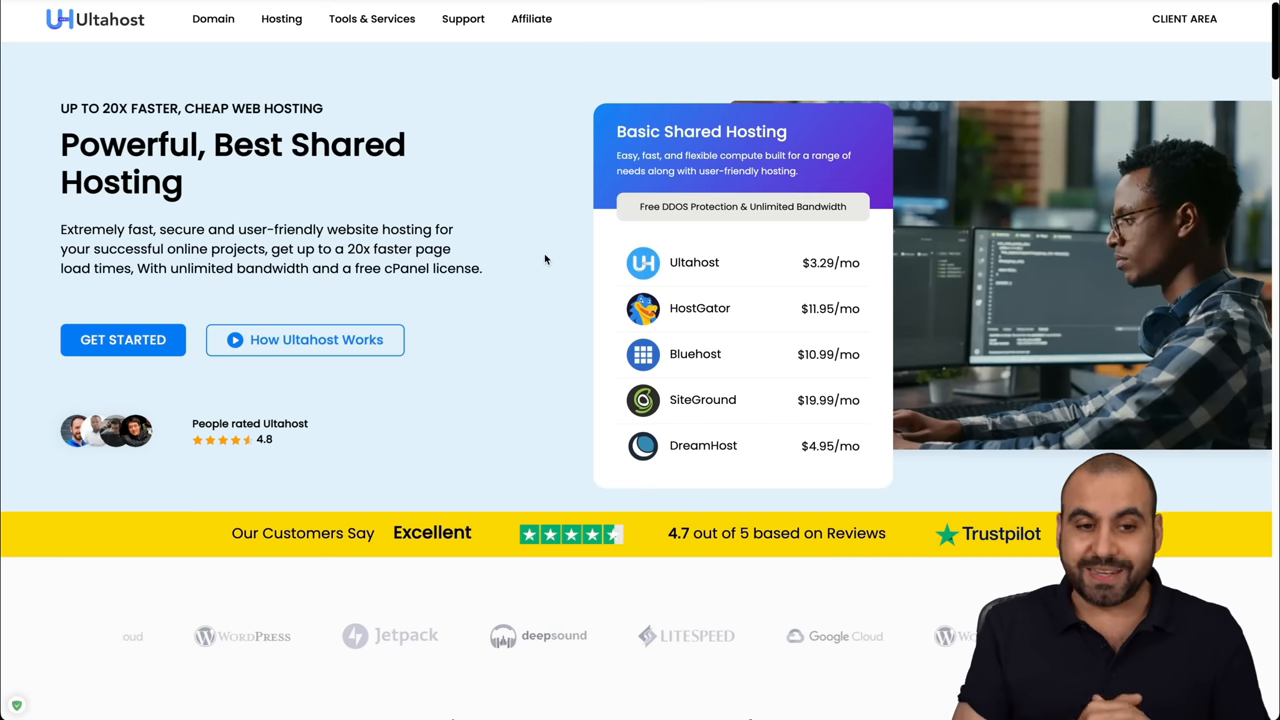
Open Shared Hosting from the Hosting menu and view its four plans ($3.29–$12.99/mo)
click(281, 18)
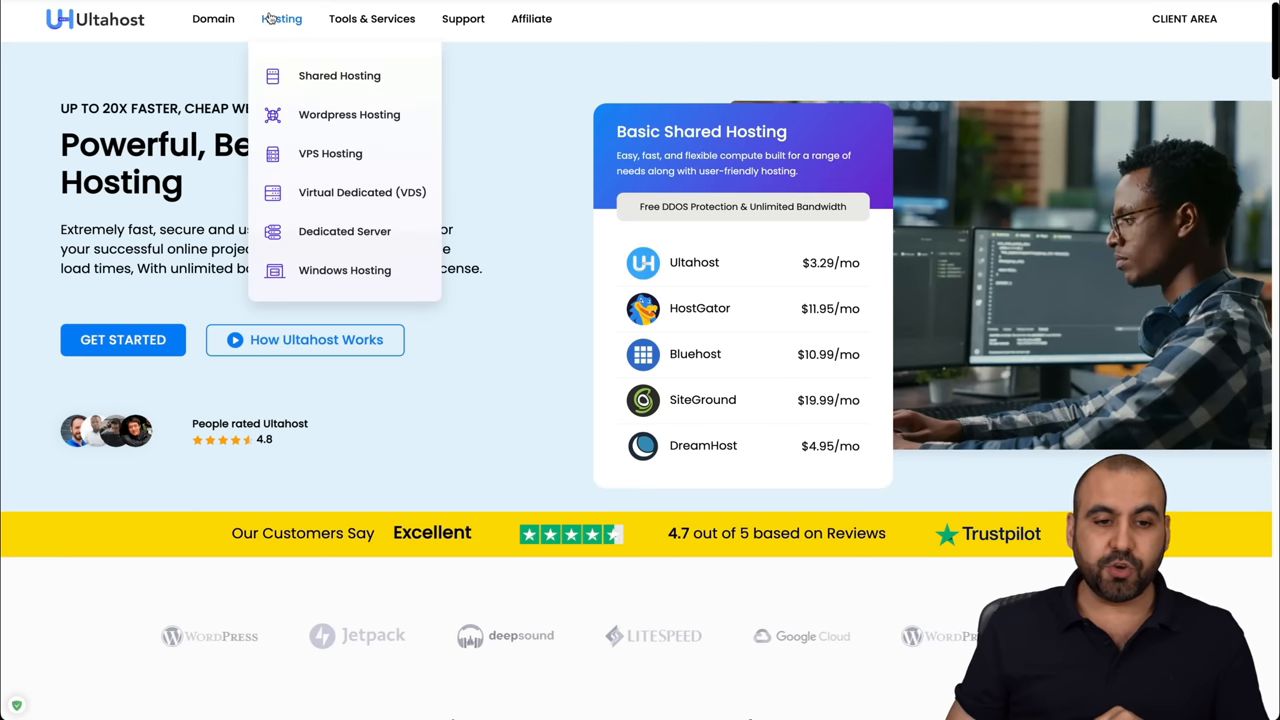
click(339, 75)
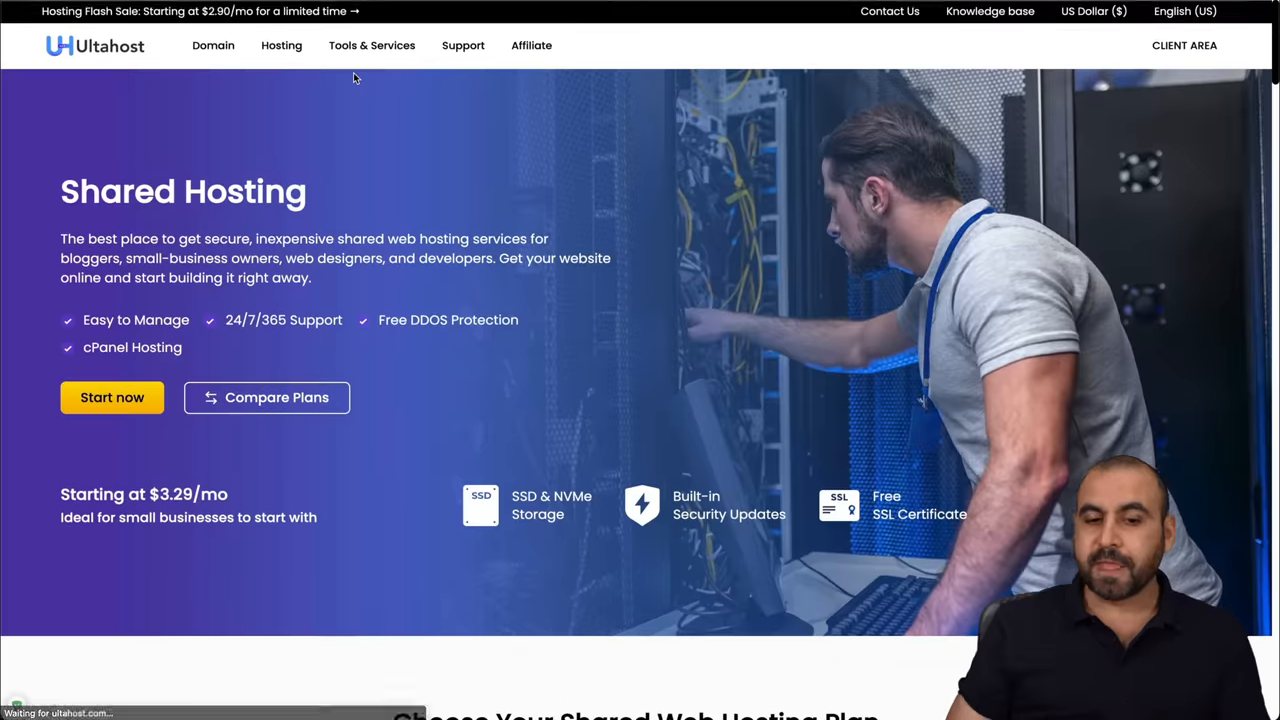
scroll(down, 3)
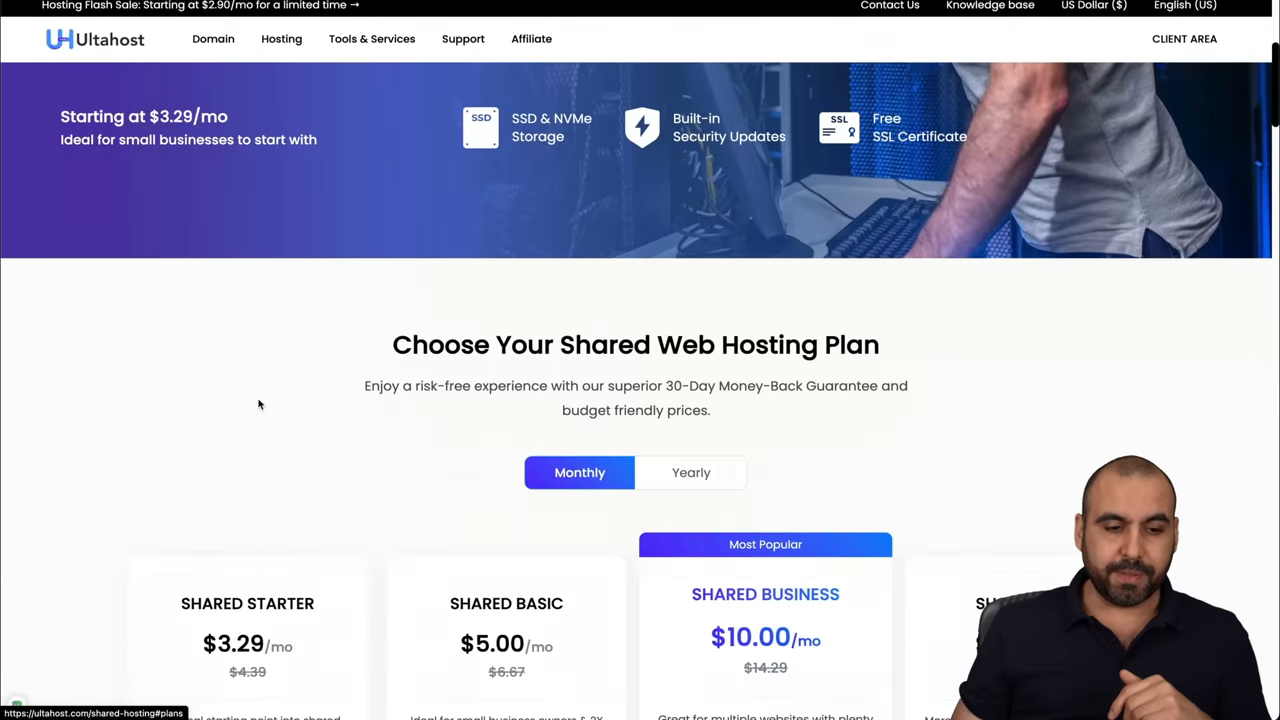
scroll(down, 3)
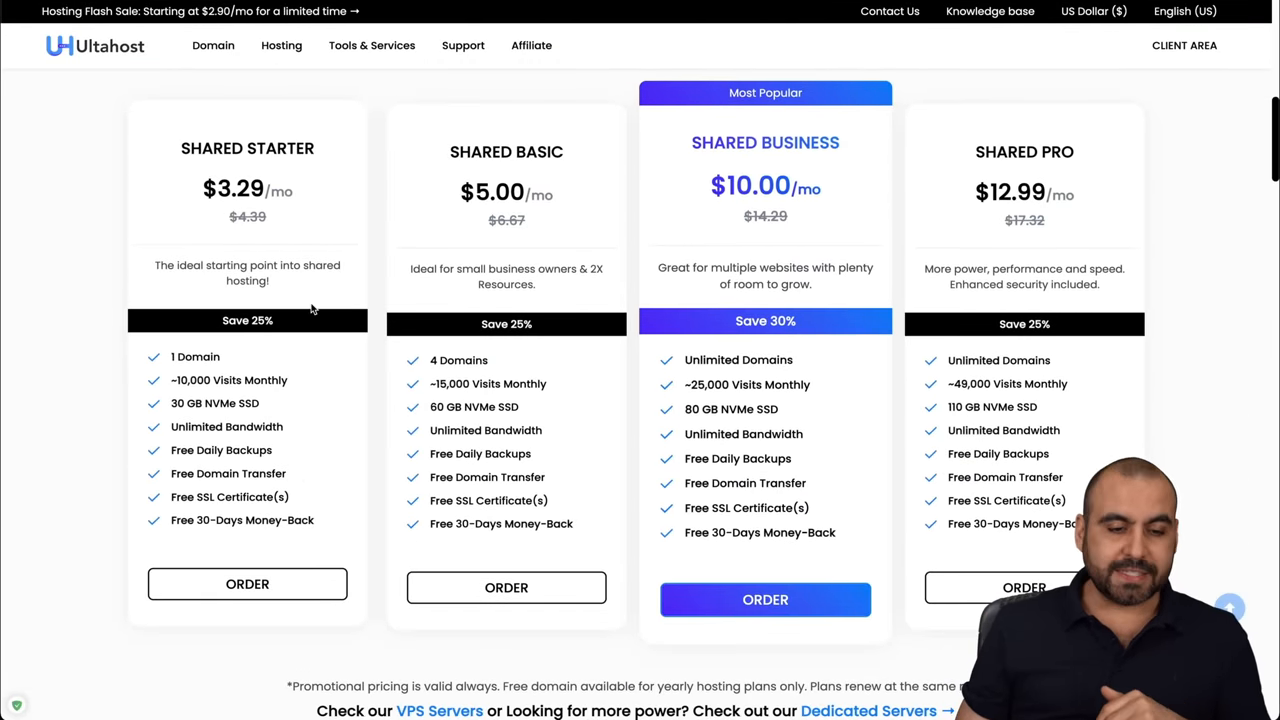
mouse_move(190, 410)
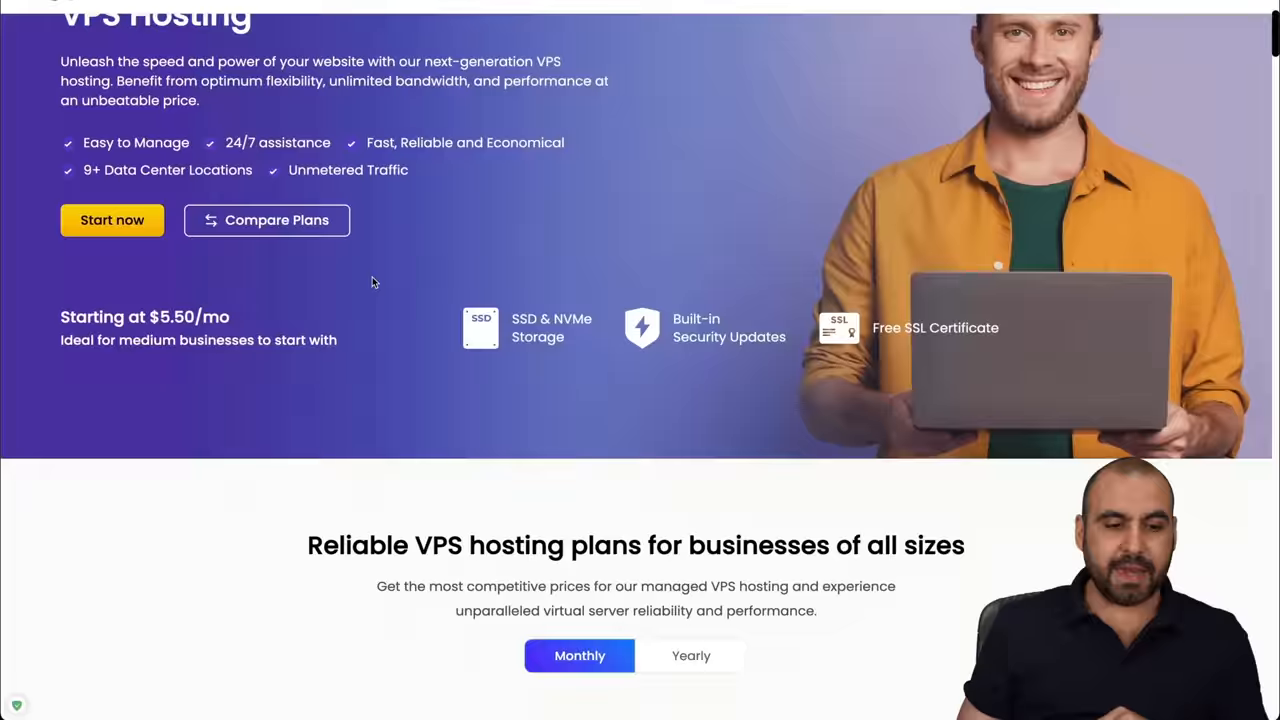
Scroll to the four VPS plan cards, VPS Basic $5.50 to VPS Enterprise $21.50 monthly
scroll(down, 3)
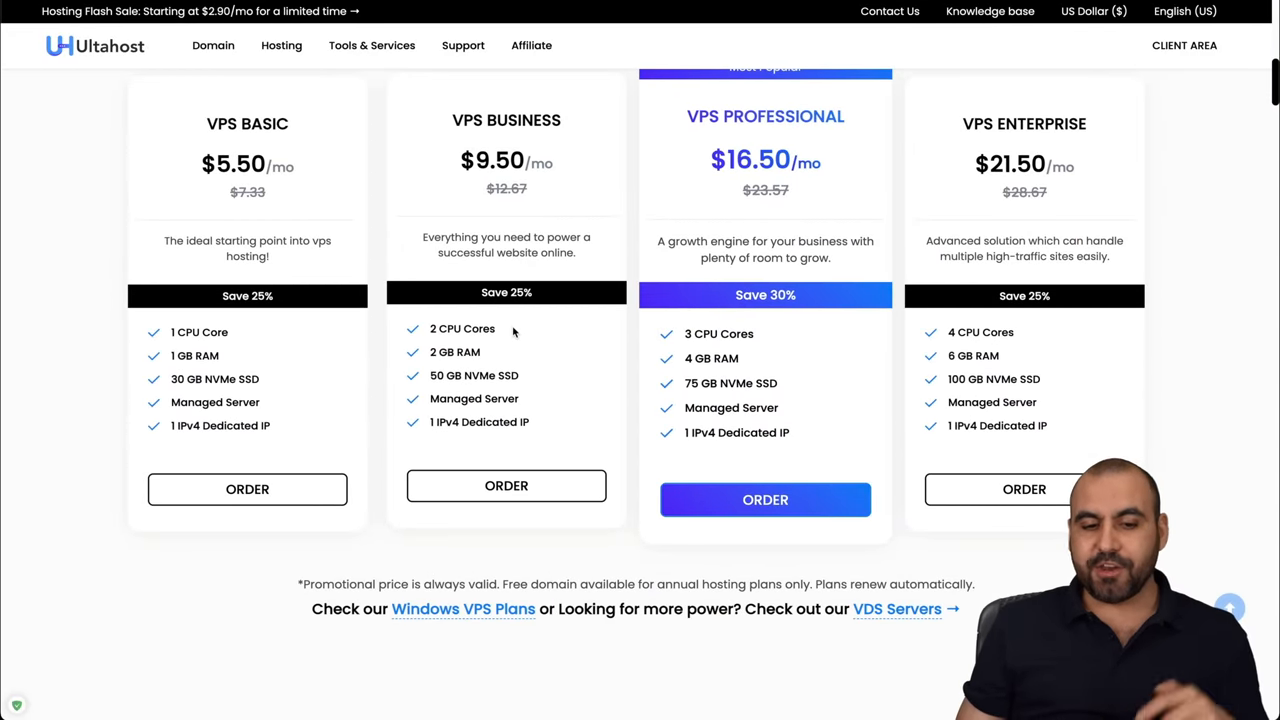
mouse_move(497, 357)
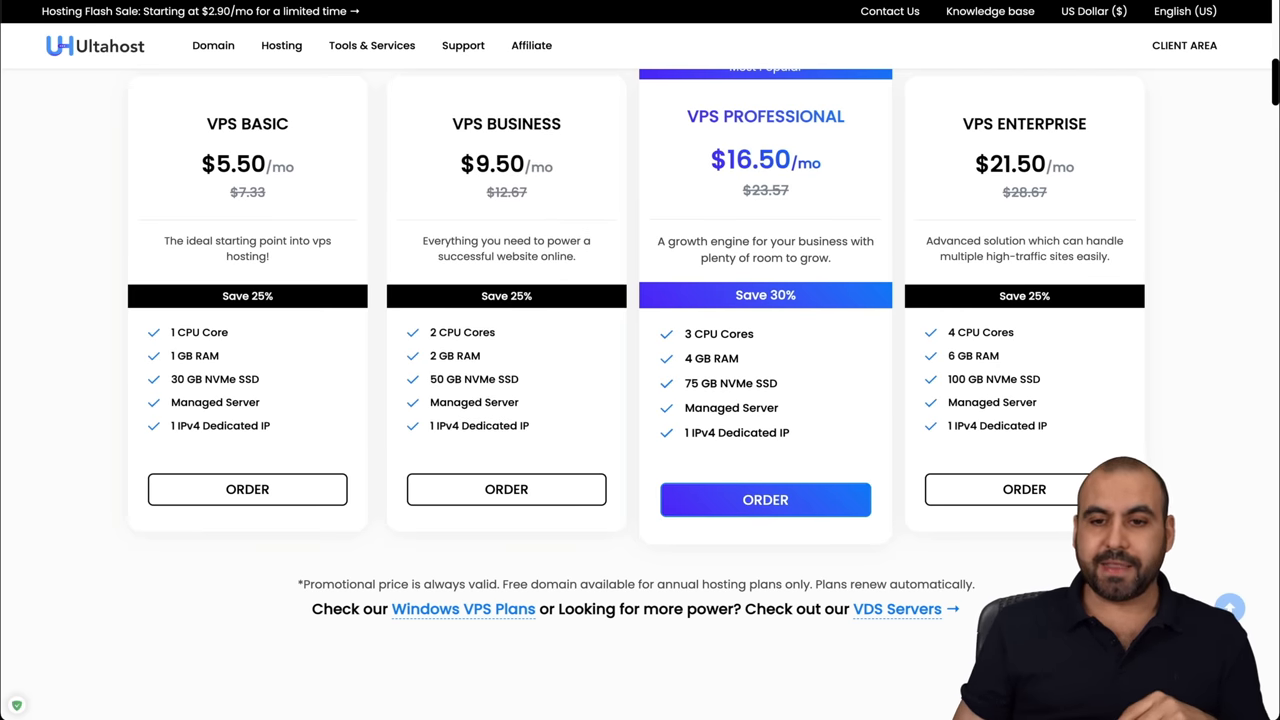
Go from the Client Area dashboard to My Products & Services, showing the VPS Business plan
click(1184, 45)
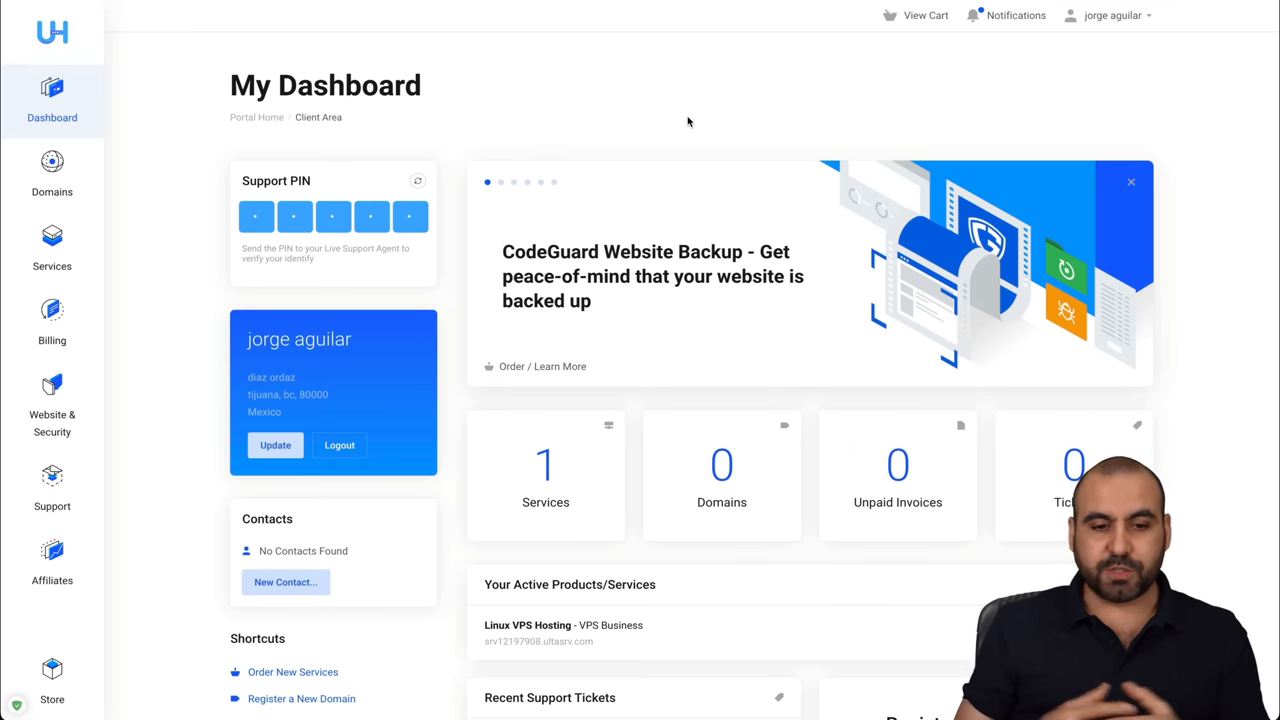
scroll(down, 3)
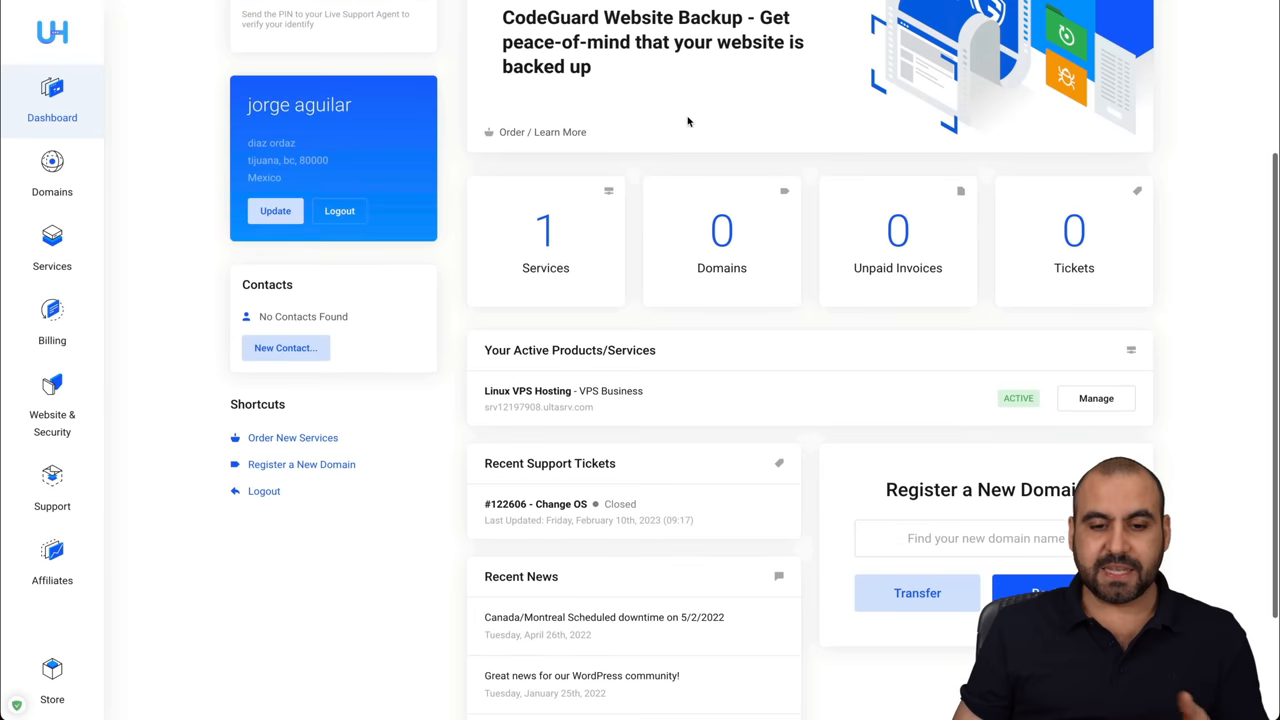
mouse_move(563, 253)
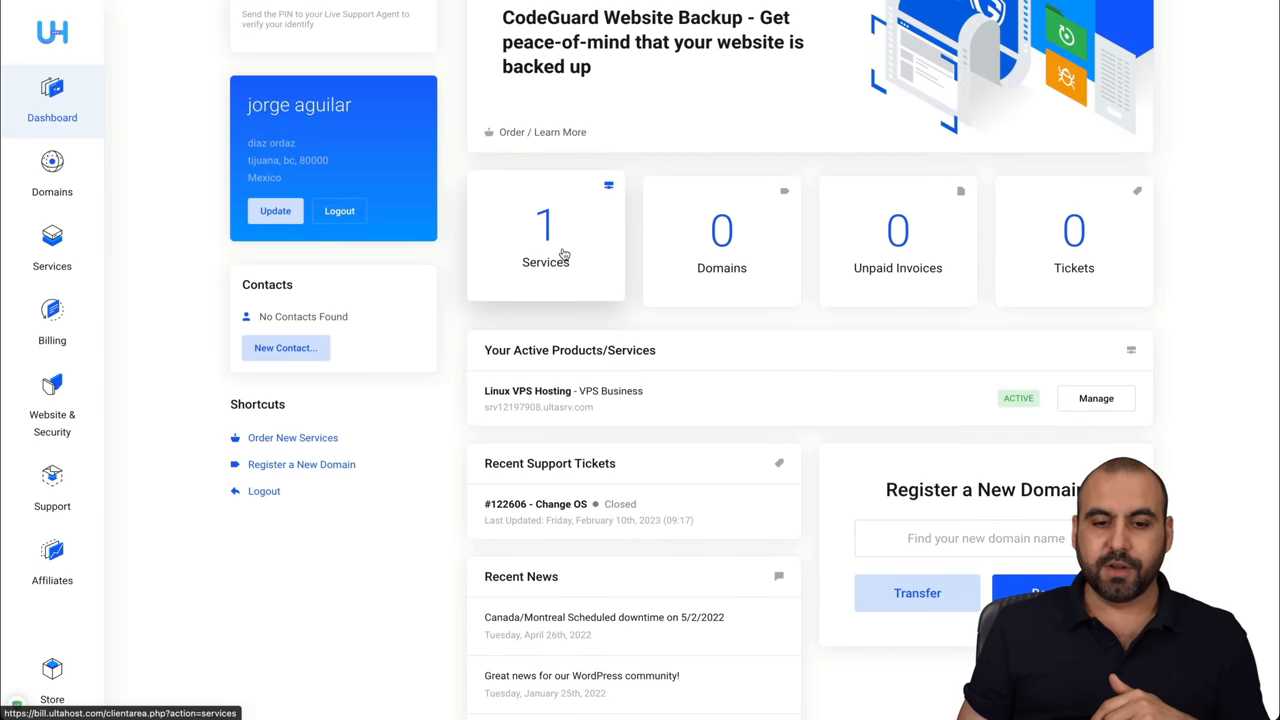
click(52, 248)
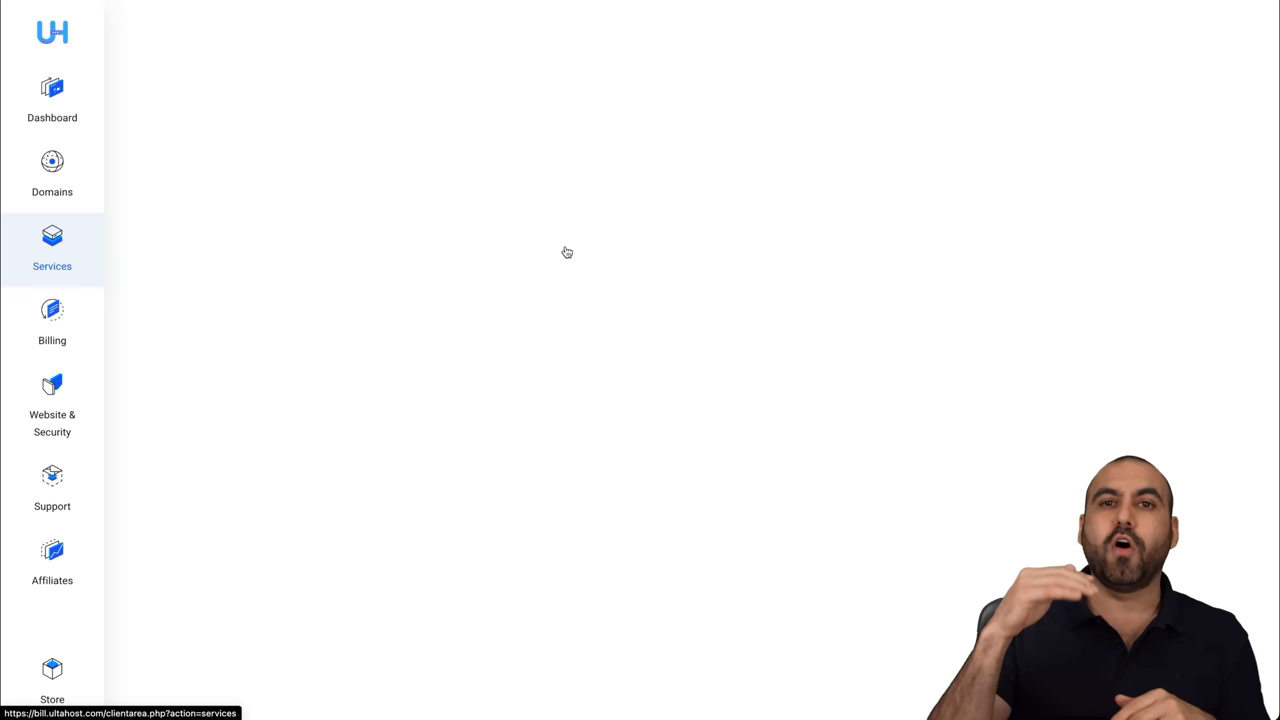
click(52, 248)
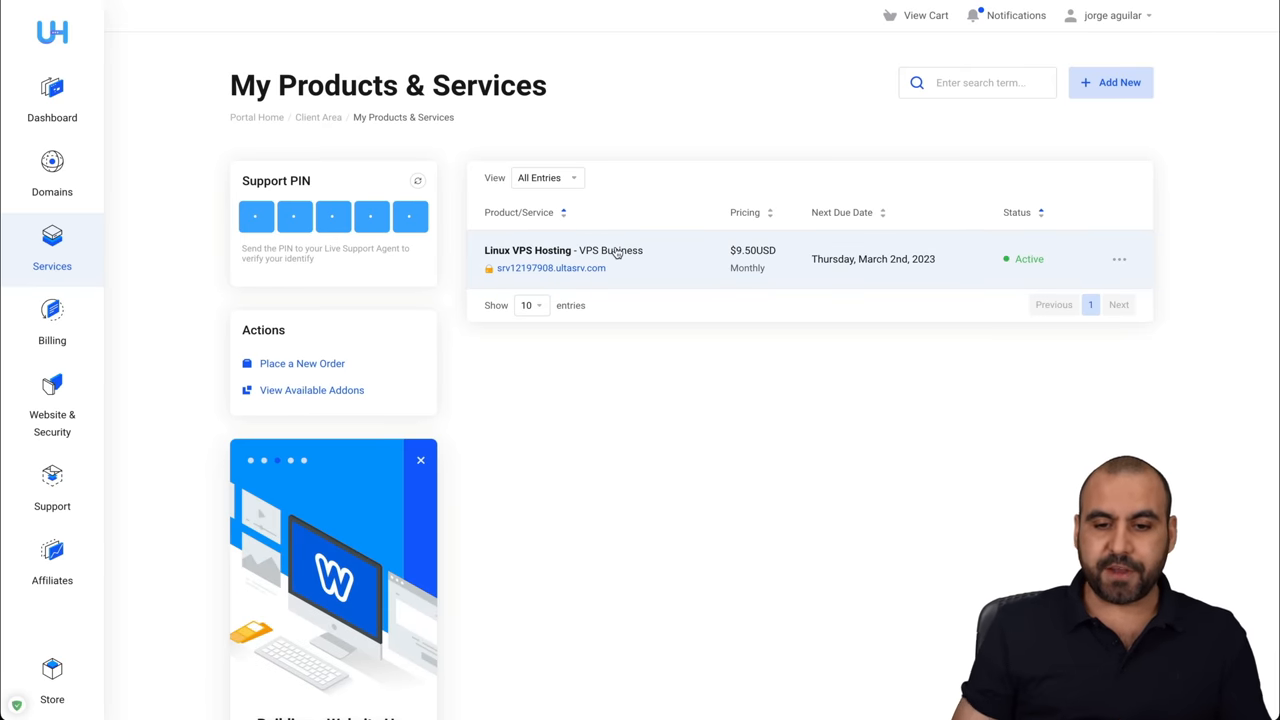
Open the VPS Business service details, browse Actions and Additional Tools, and choose Reinstall
click(527, 250)
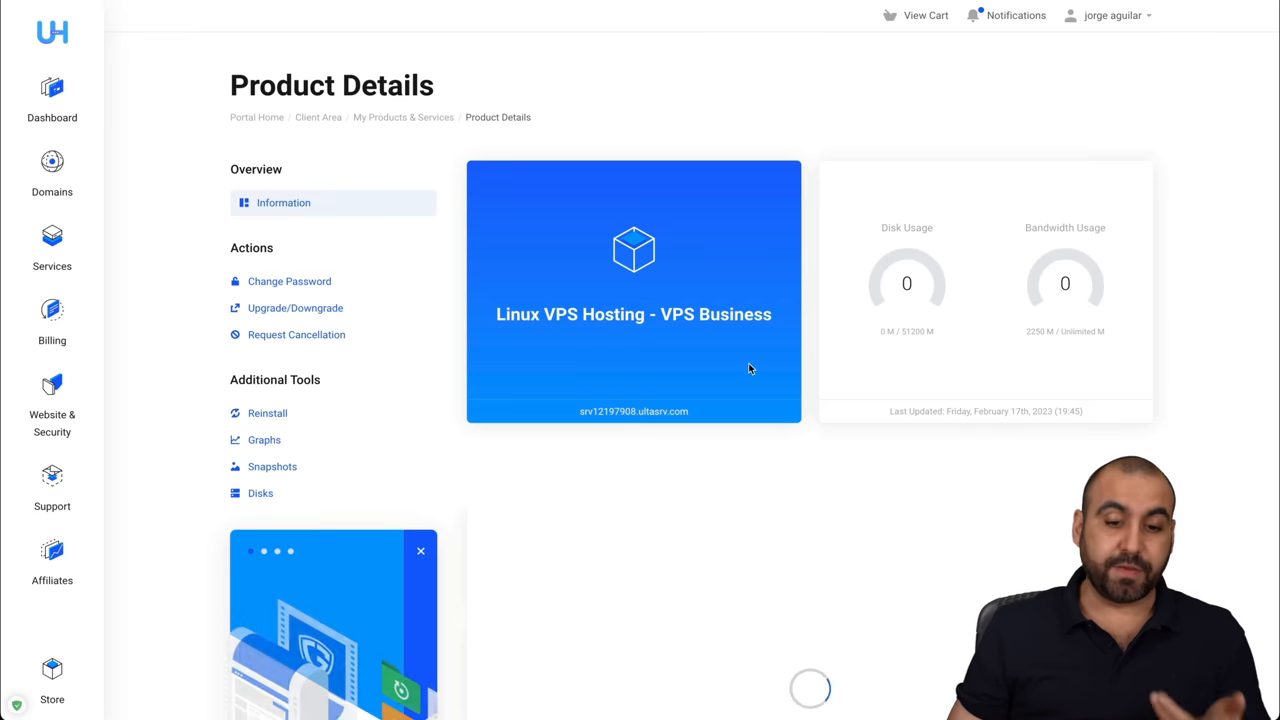
scroll(down, 3)
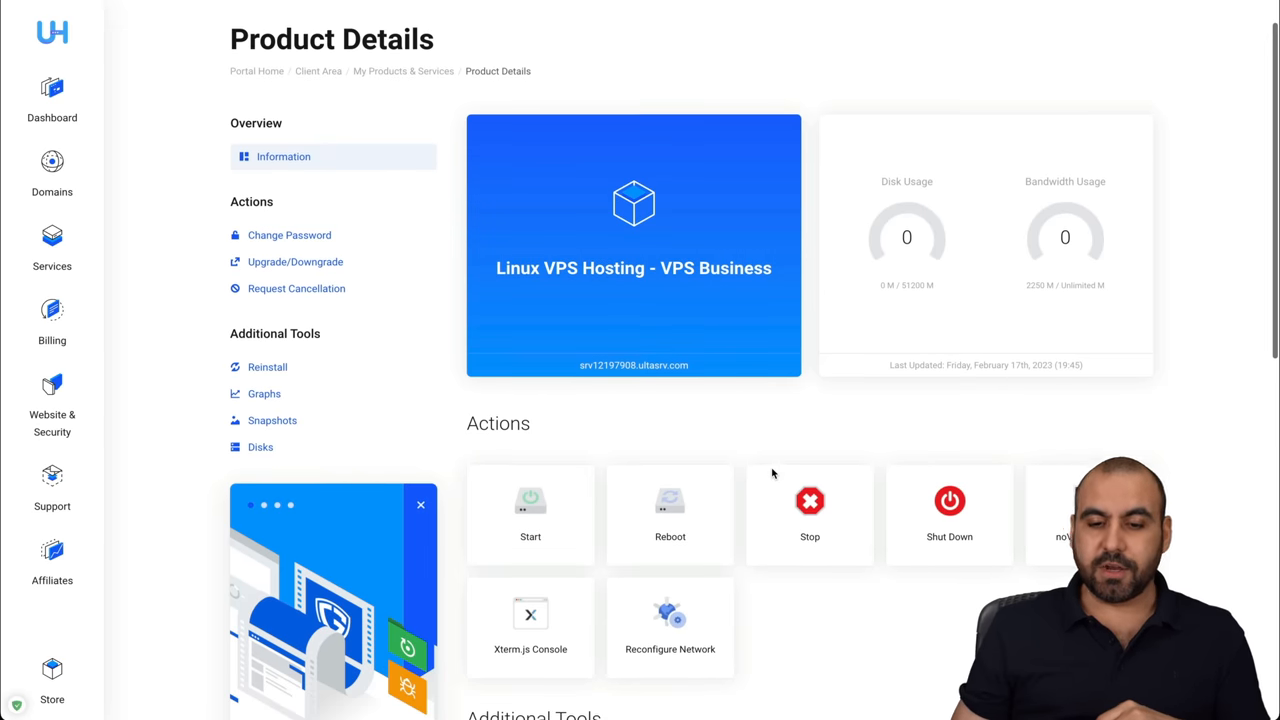
scroll(down, 3)
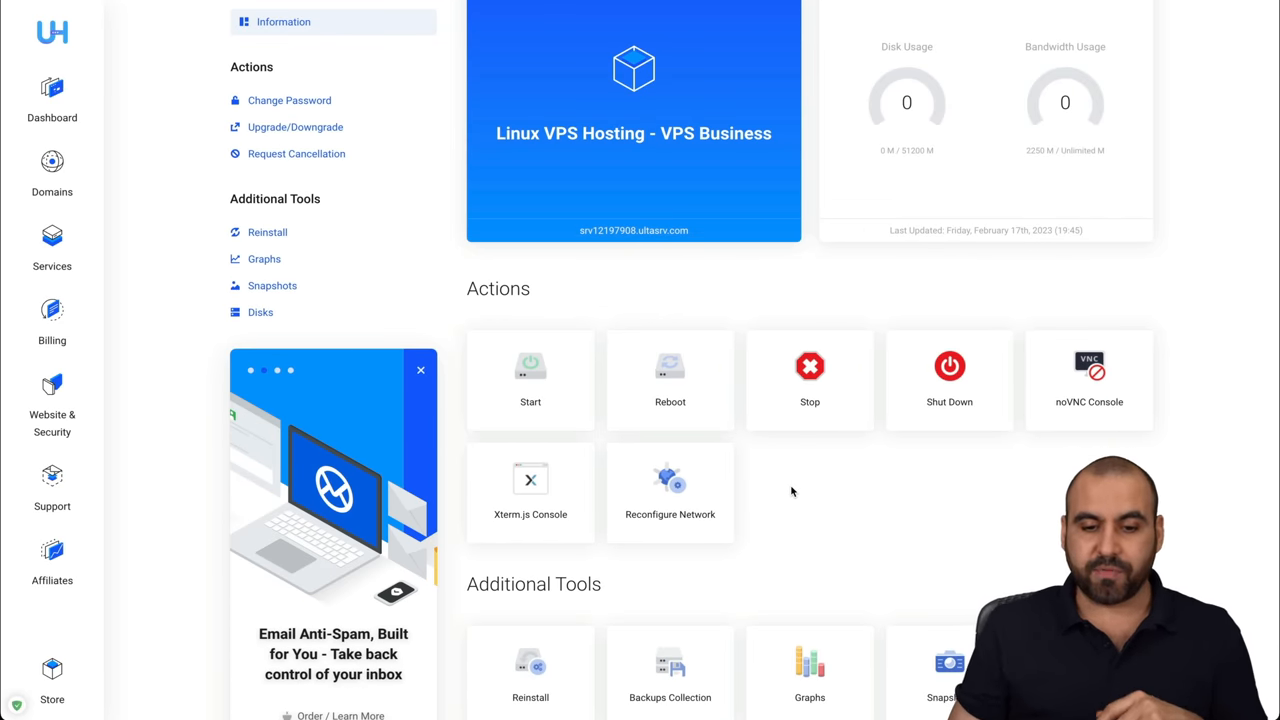
scroll(down, 3)
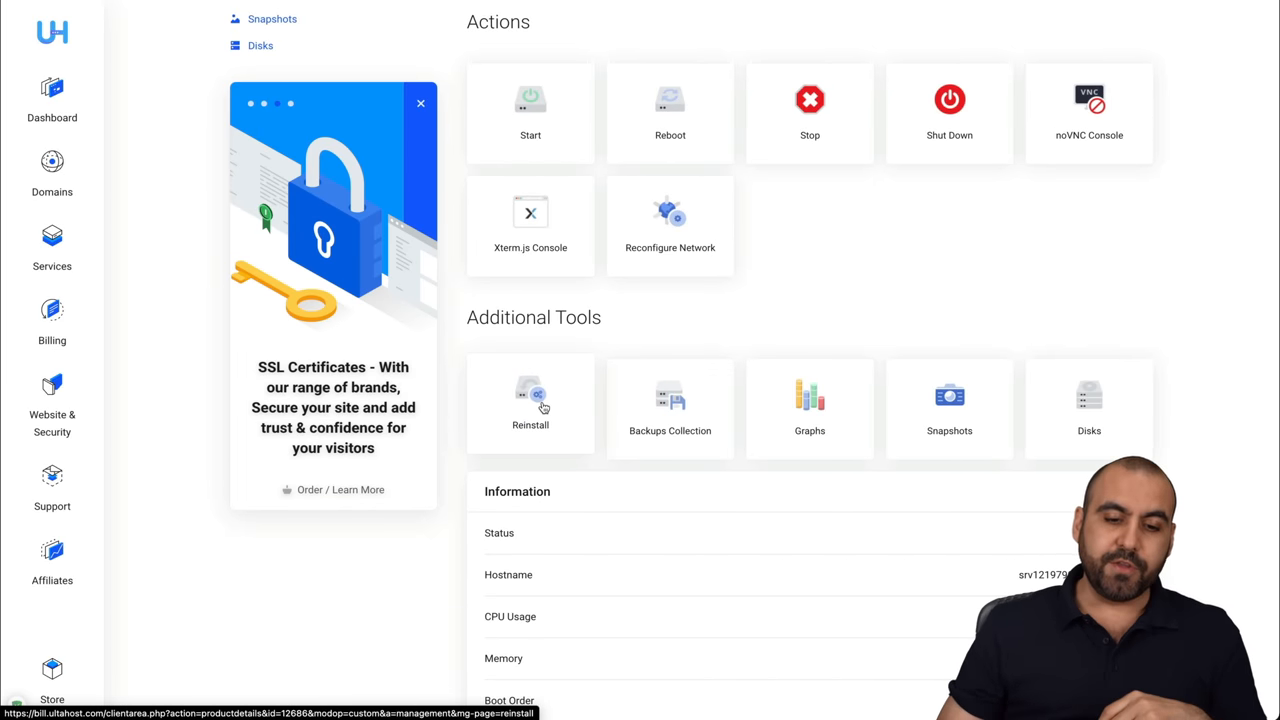
click(530, 400)
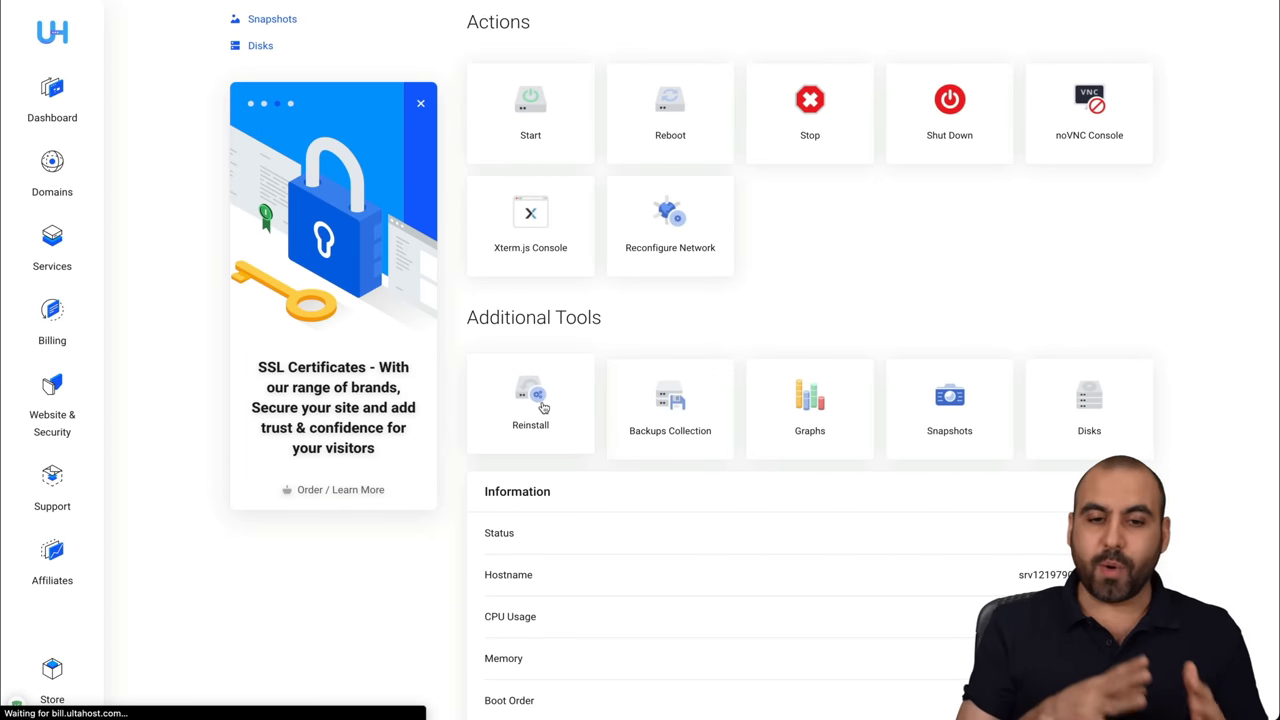
Page to the second set of OS templates in the Reinstall tool
click(530, 400)
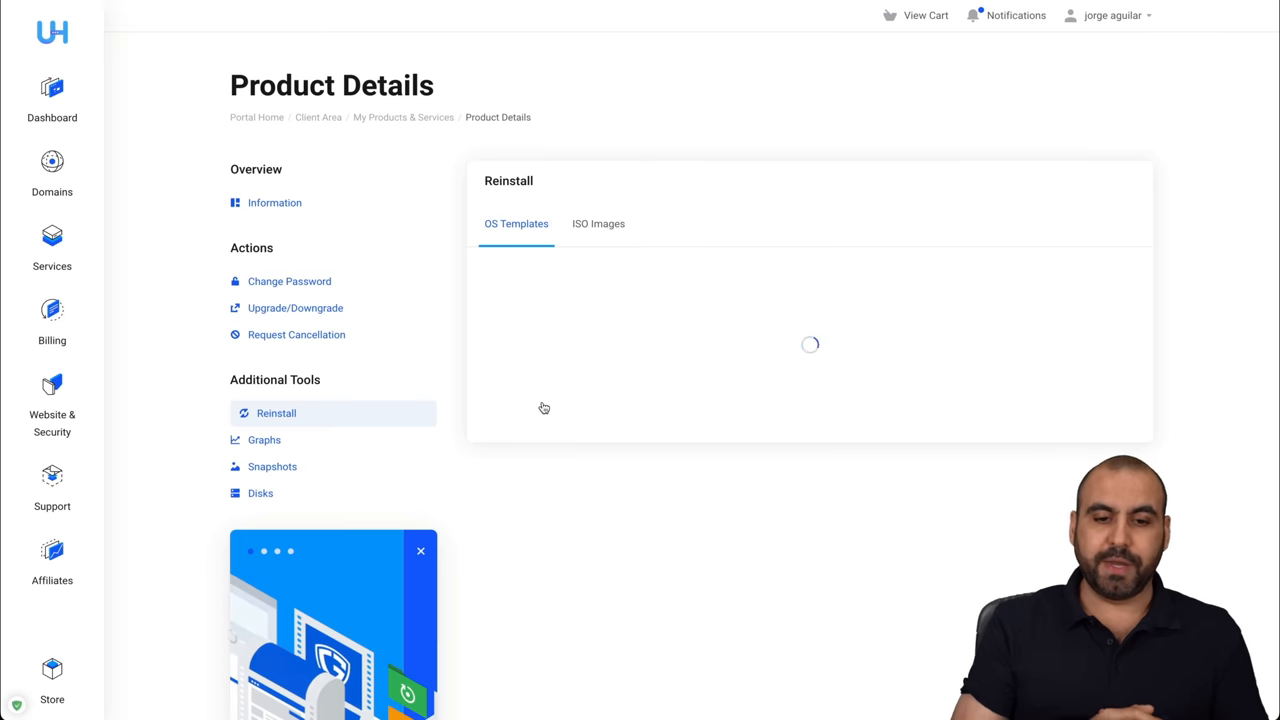
mouse_move(674, 390)
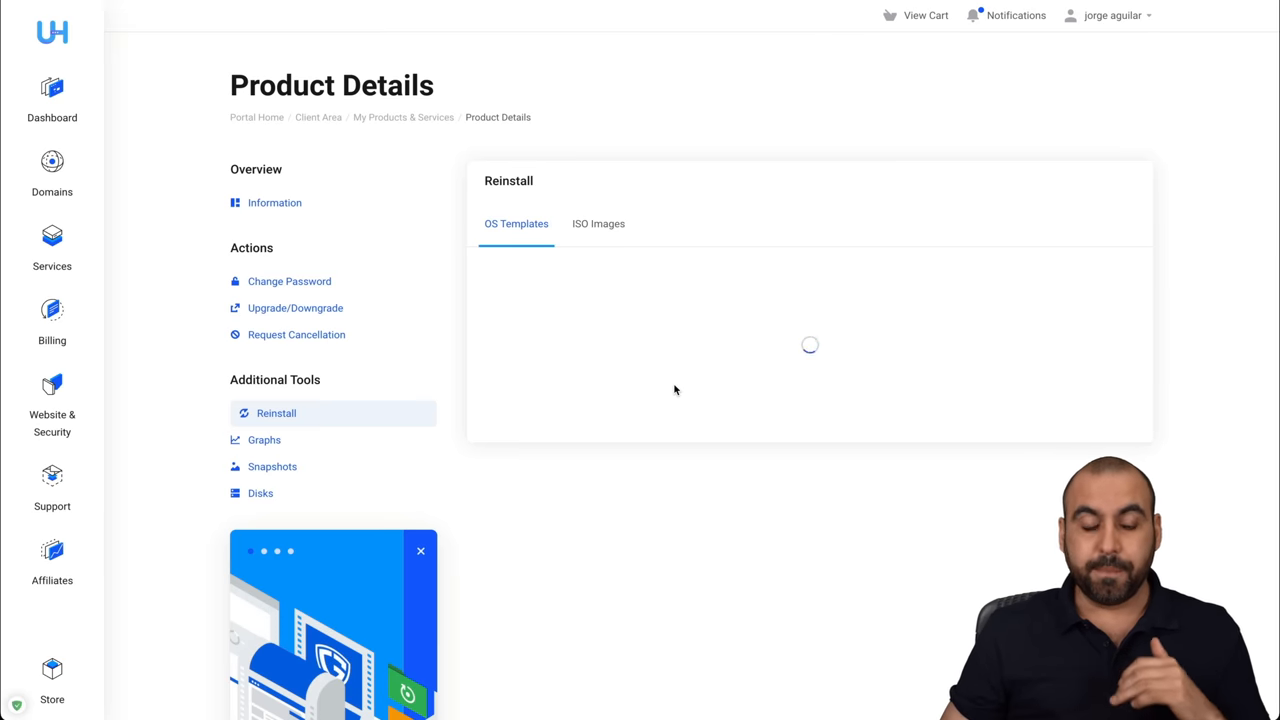
mouse_move(683, 434)
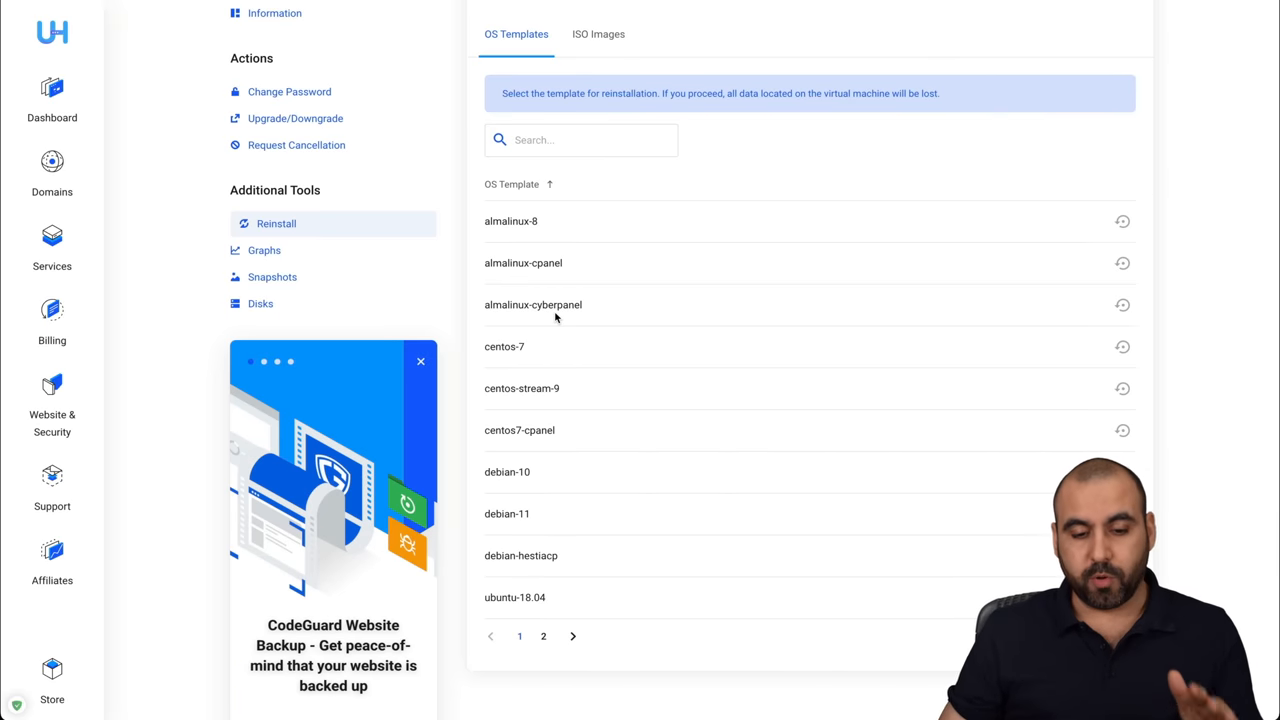
mouse_move(567, 637)
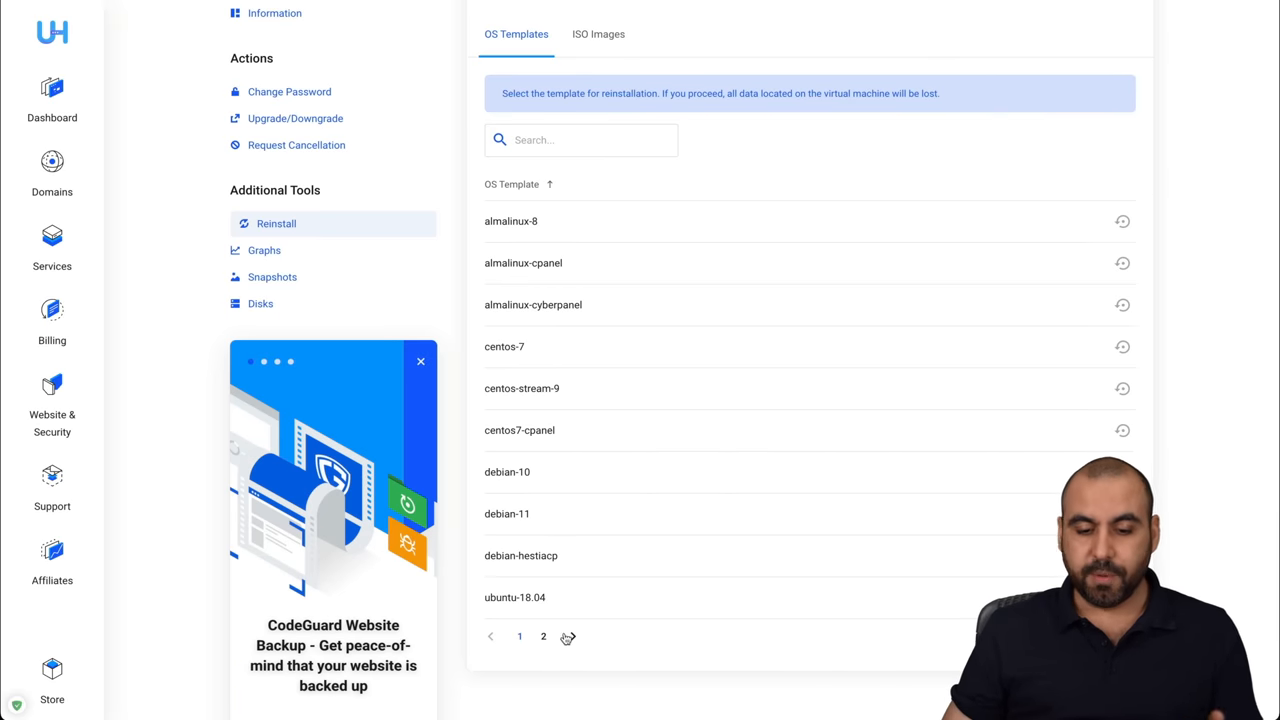
click(543, 636)
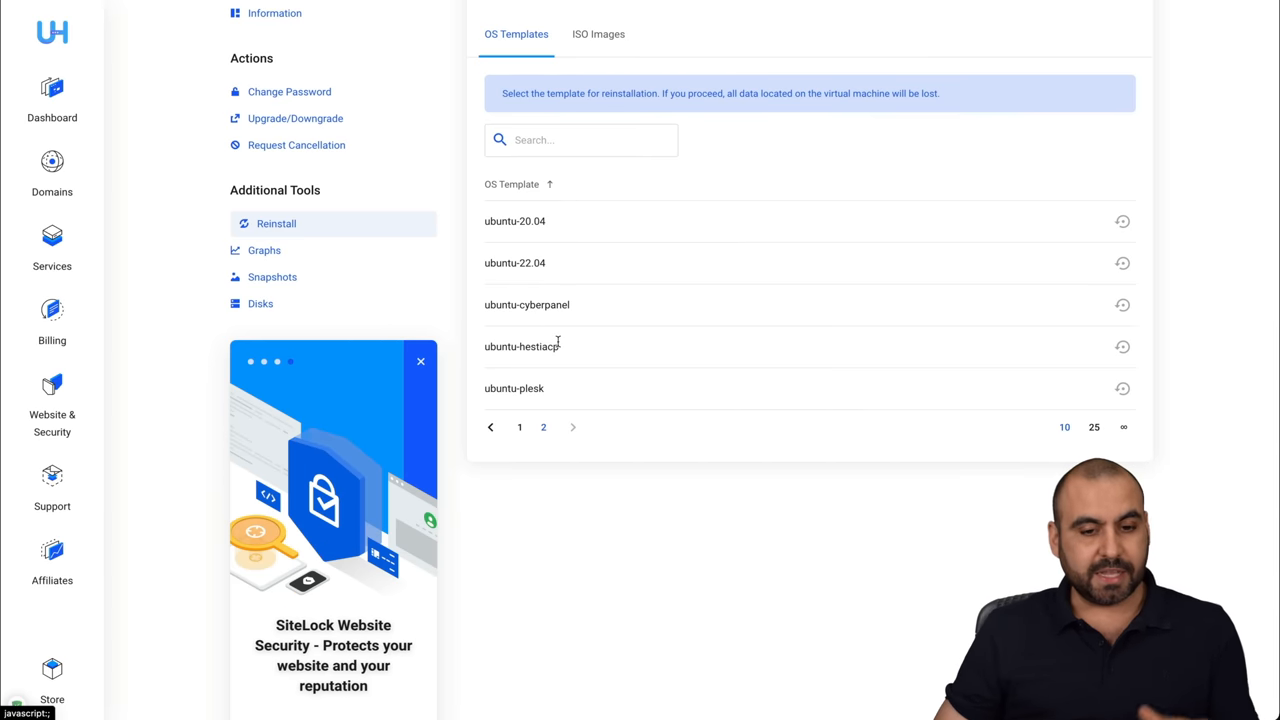
mouse_move(631, 350)
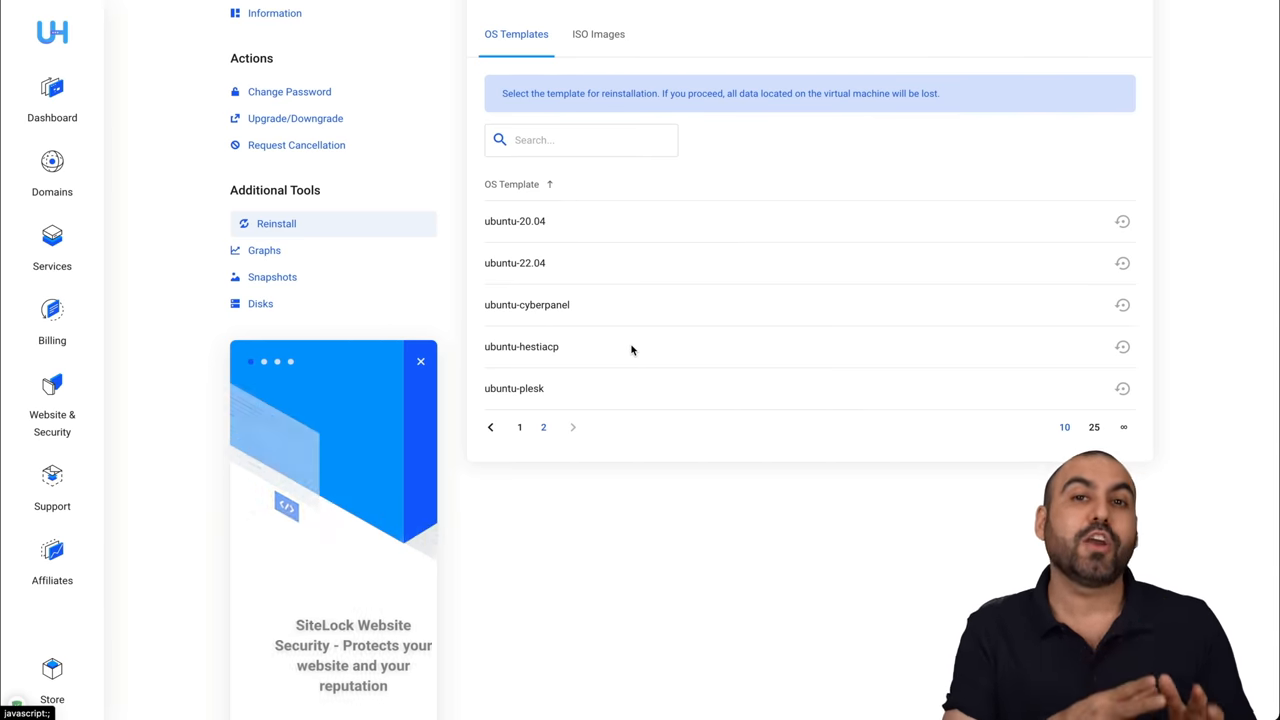
mouse_move(1123, 304)
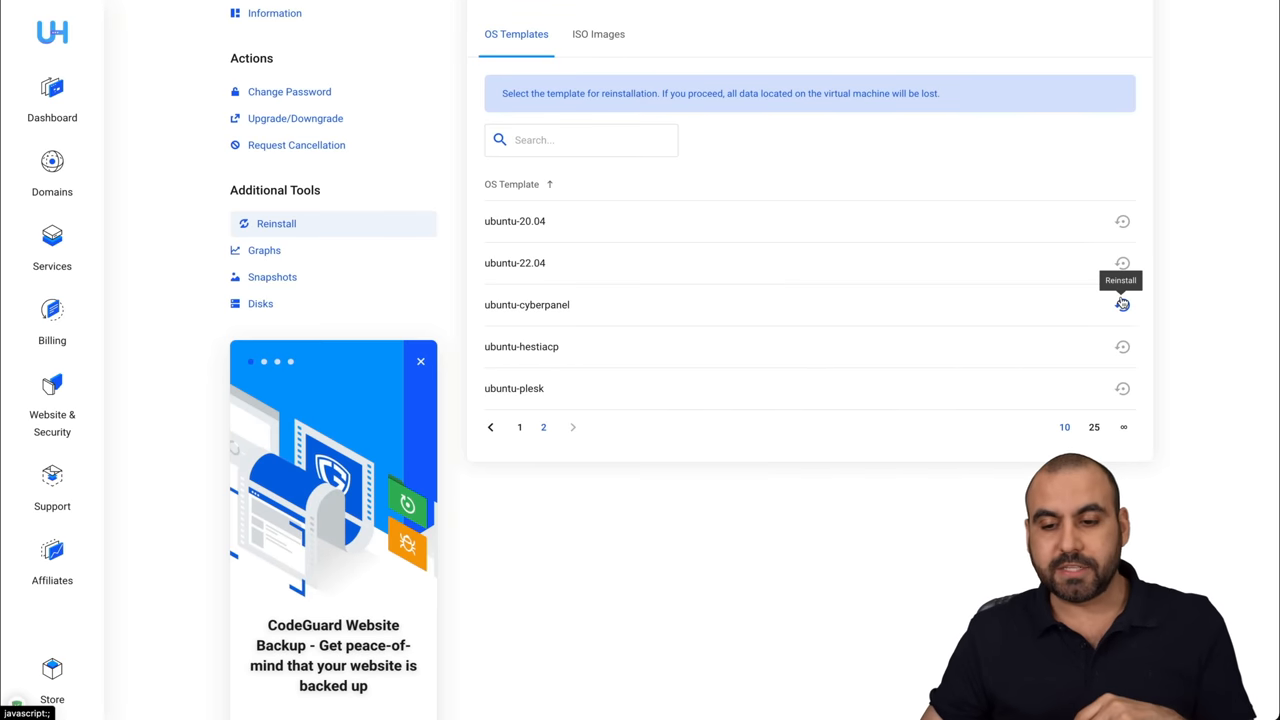
scroll(up, 3)
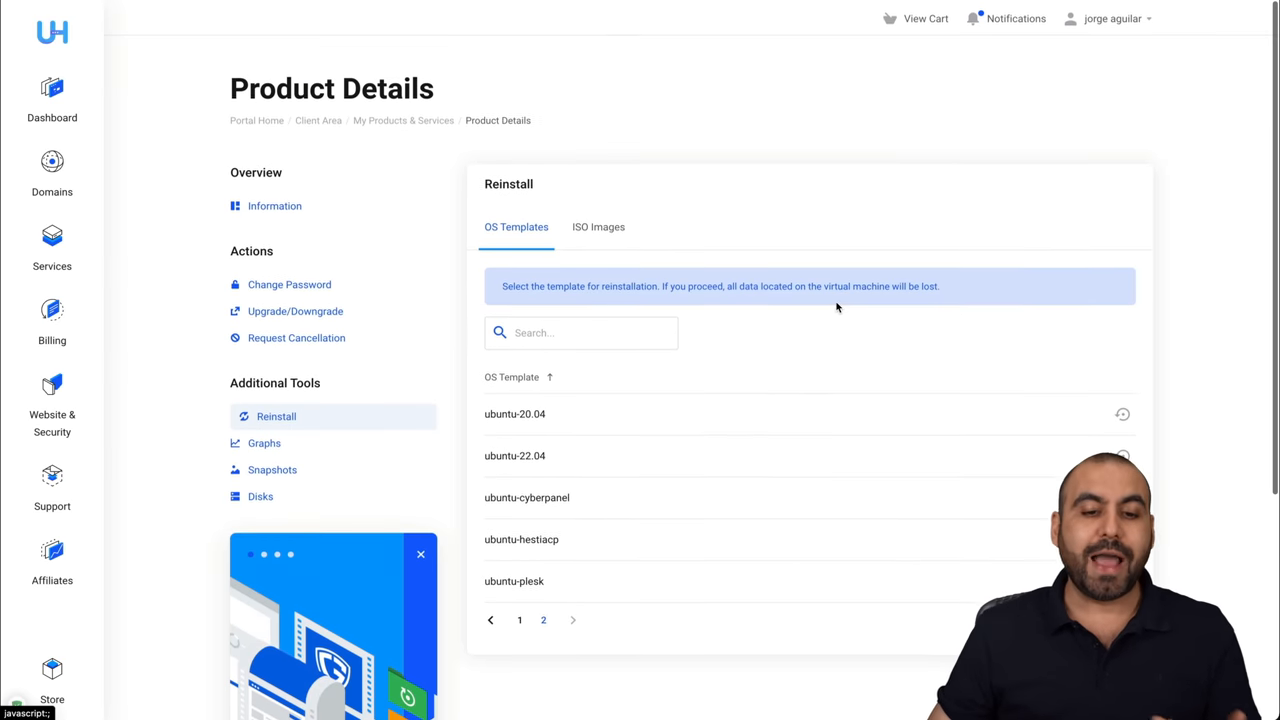
Switch to the ISO Images tab and scroll through the Acronis, CentOS, Debian and Windows images
click(598, 226)
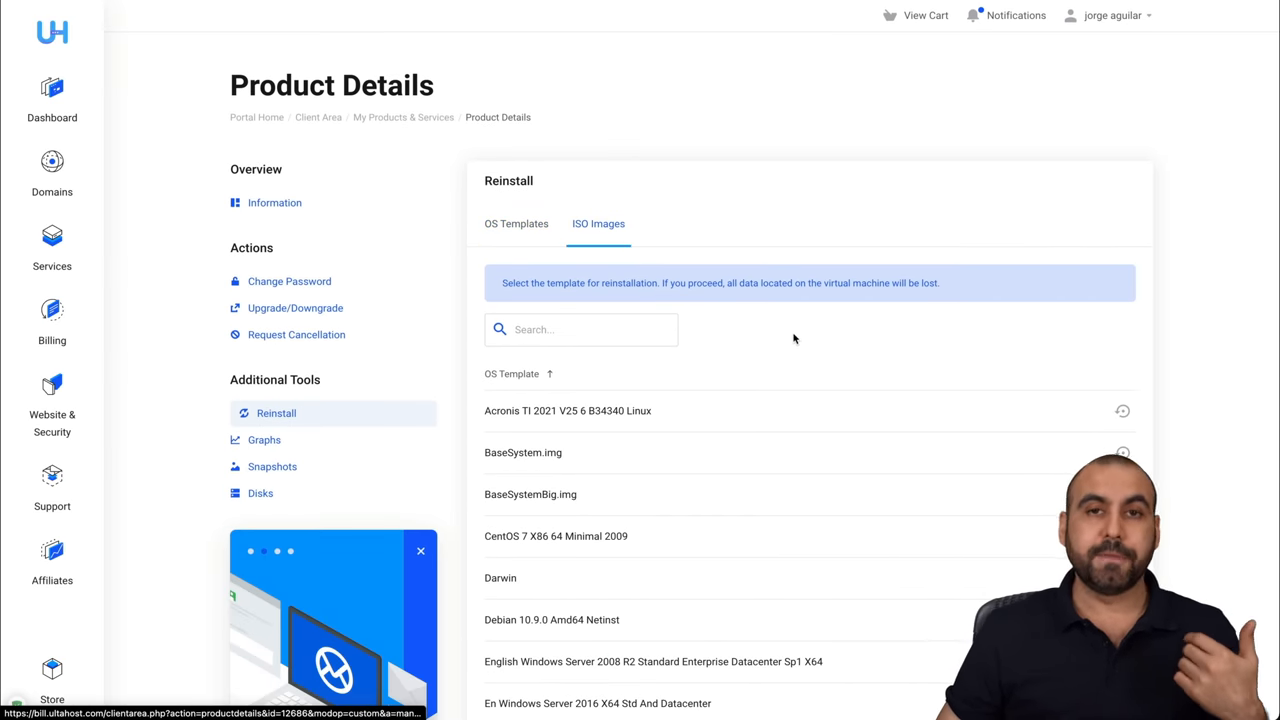
scroll(down, 3)
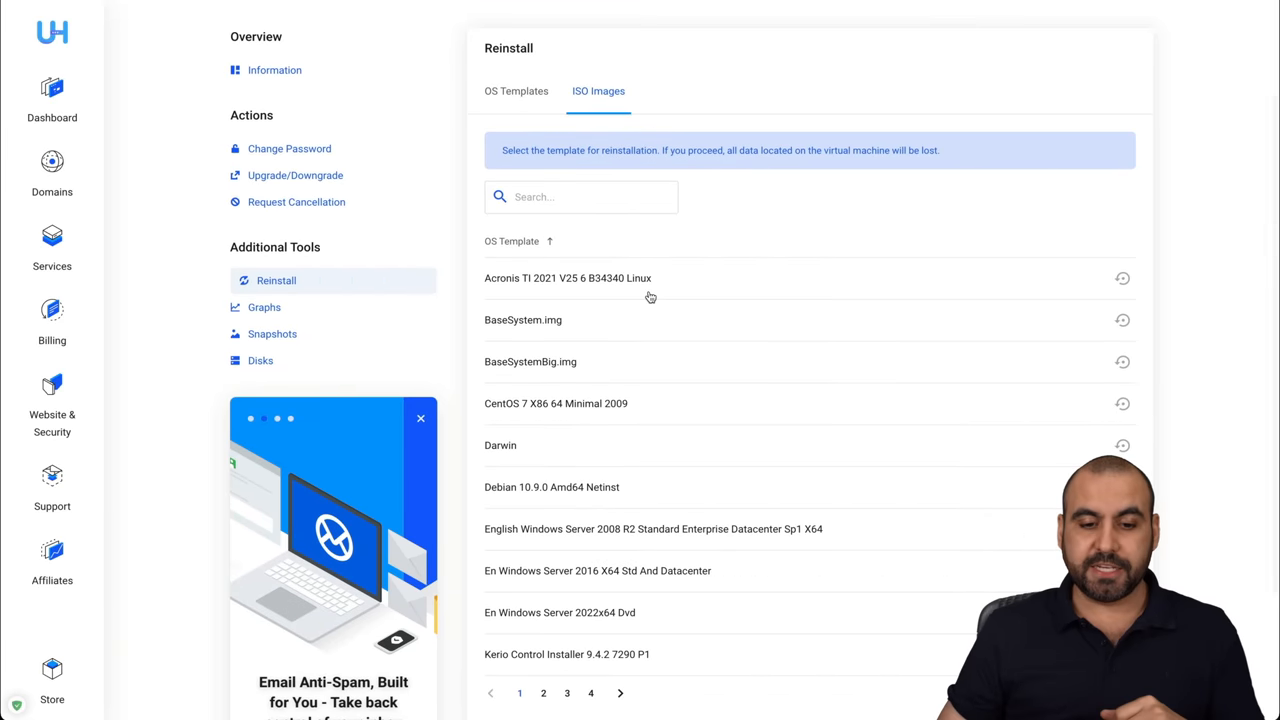
scroll(down, 3)
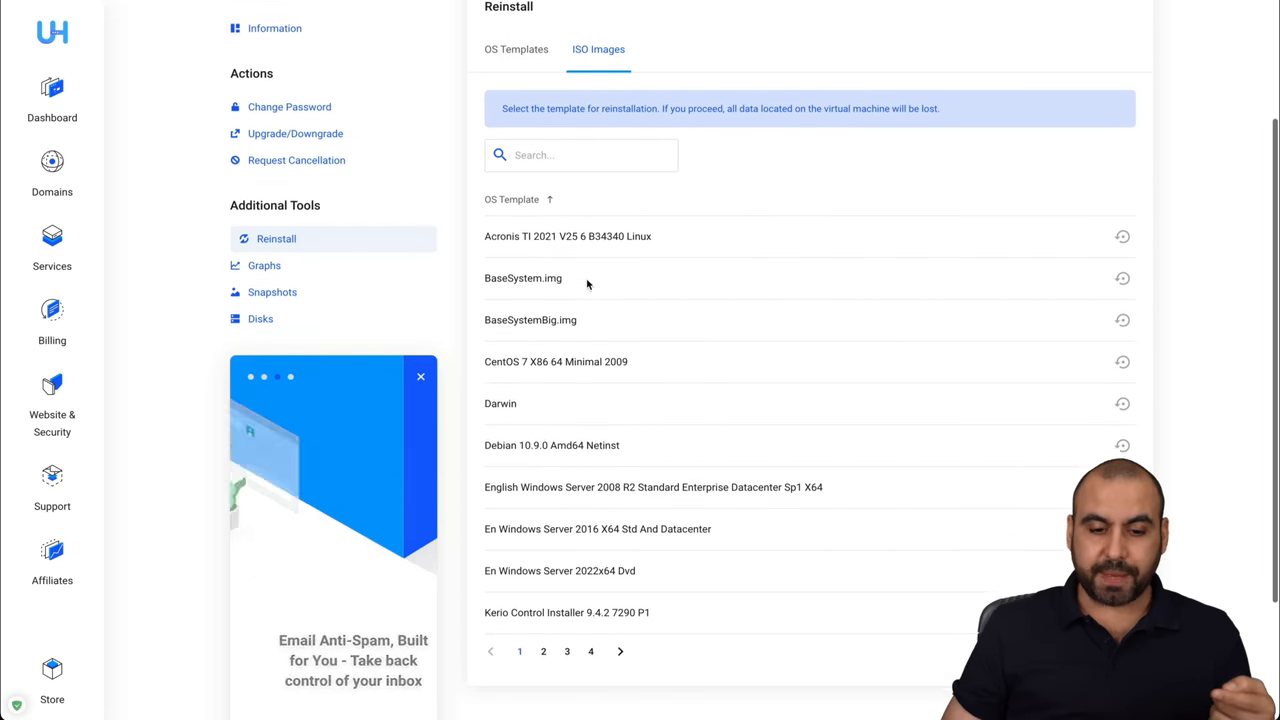
scroll(up, 3)
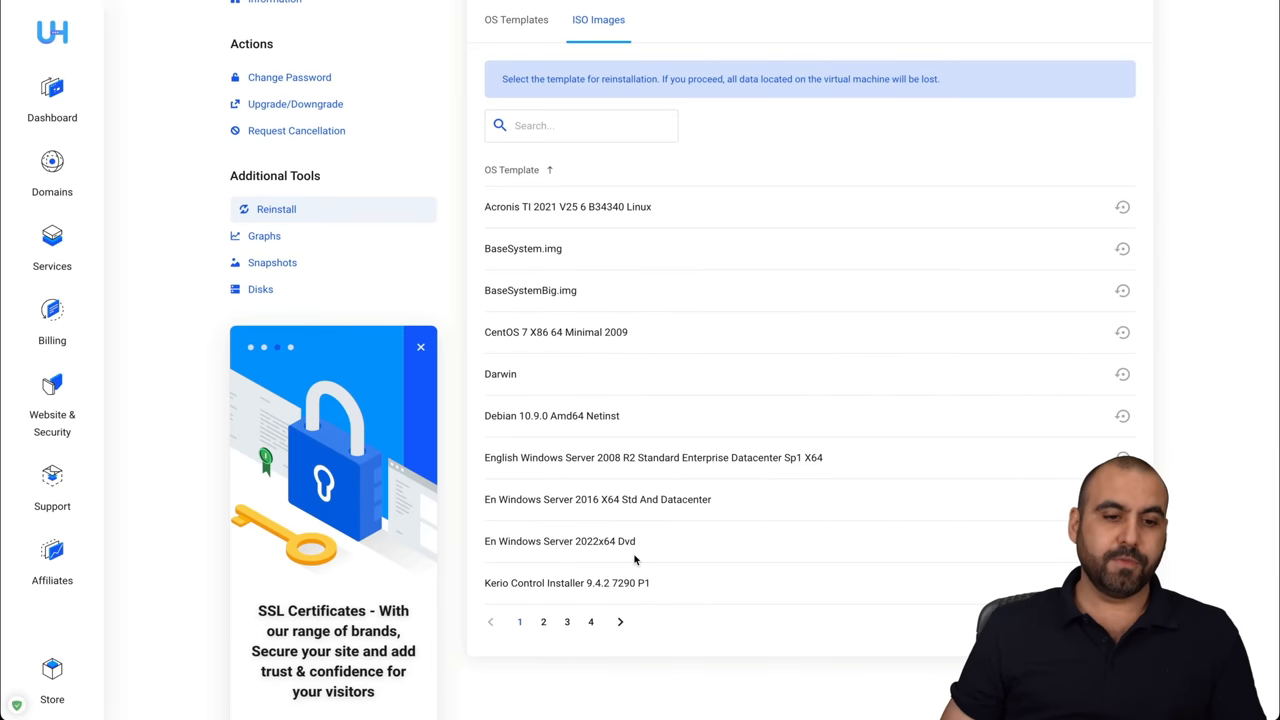
scroll(up, 3)
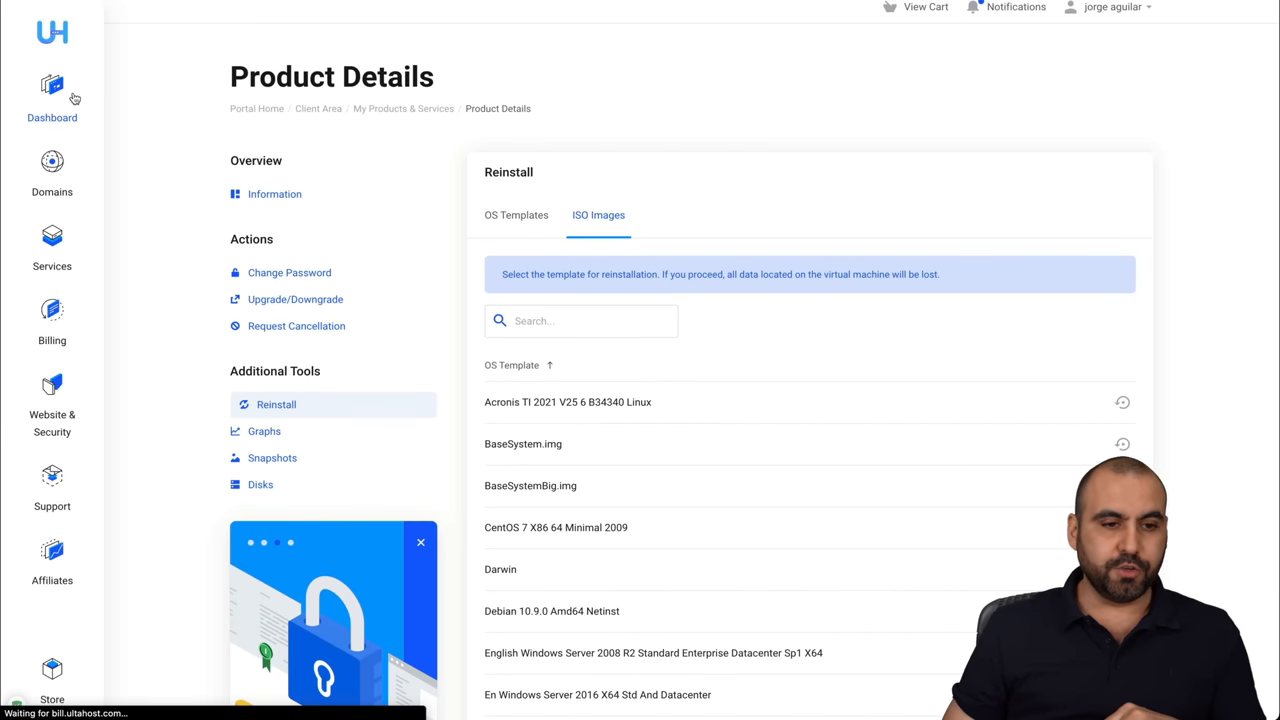
Browse the client Dashboard overview, then open the Services card listing VPS Business
click(52, 100)
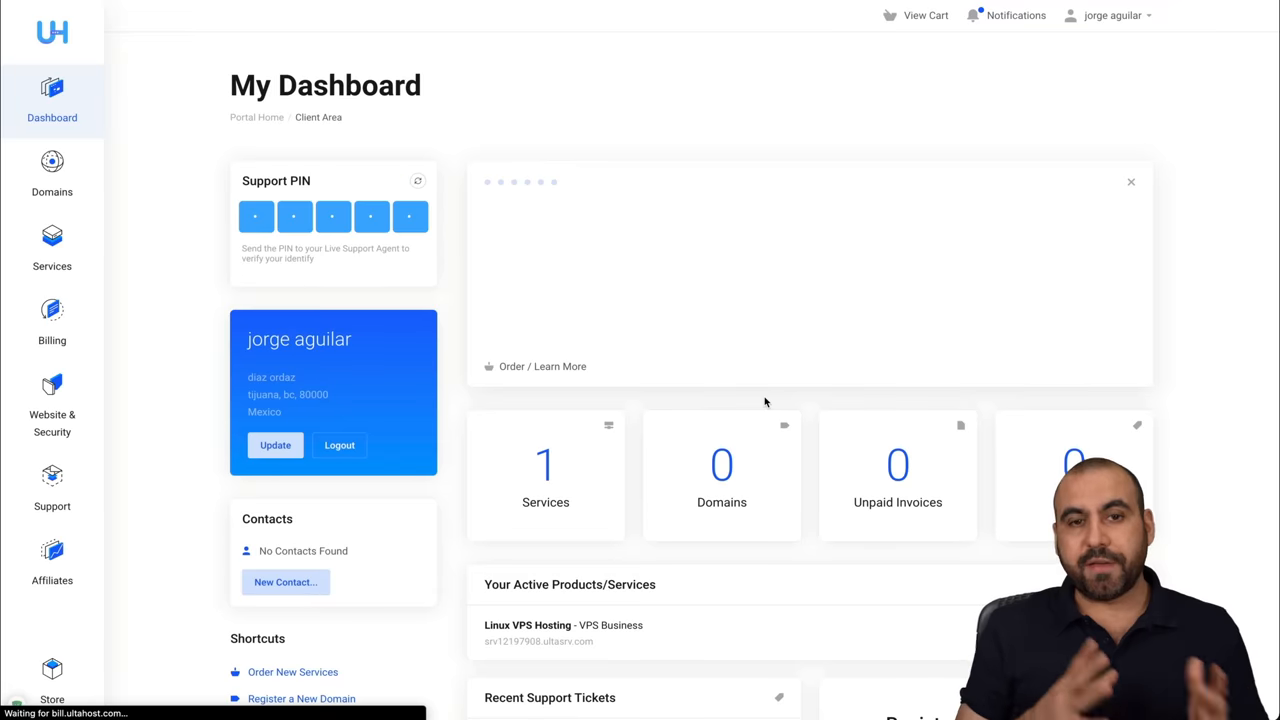
scroll(down, 3)
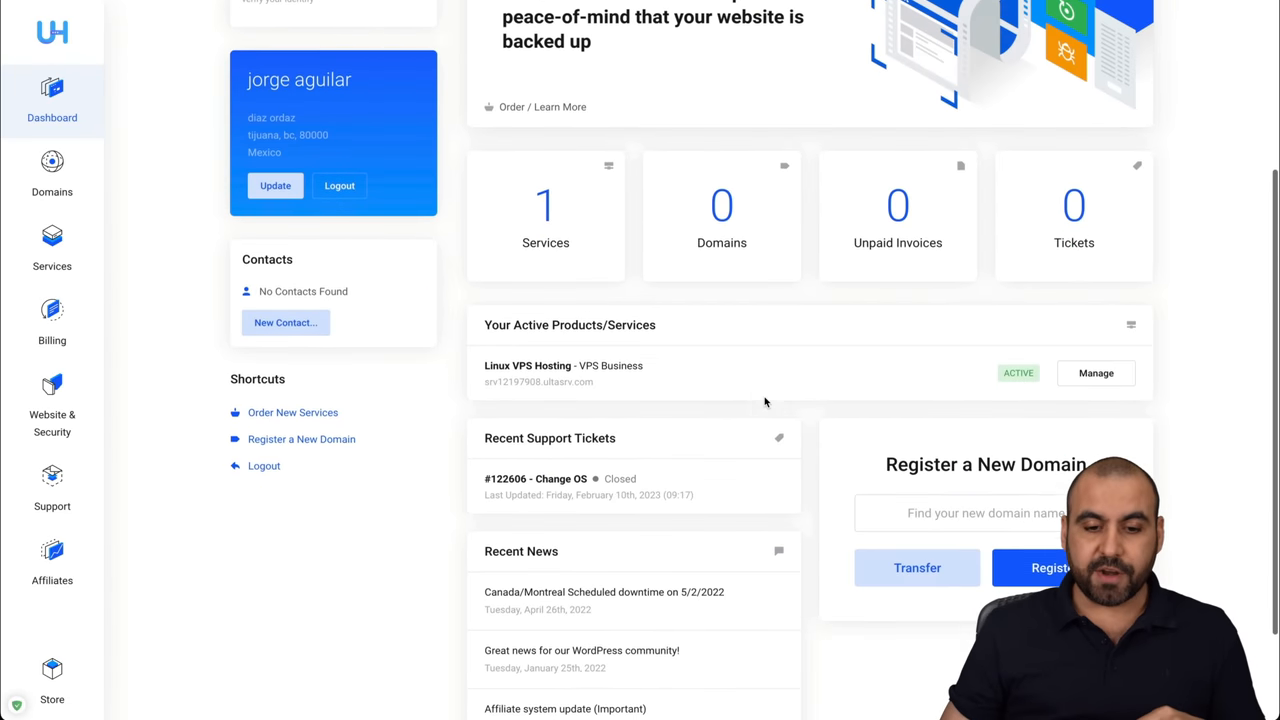
scroll(down, 3)
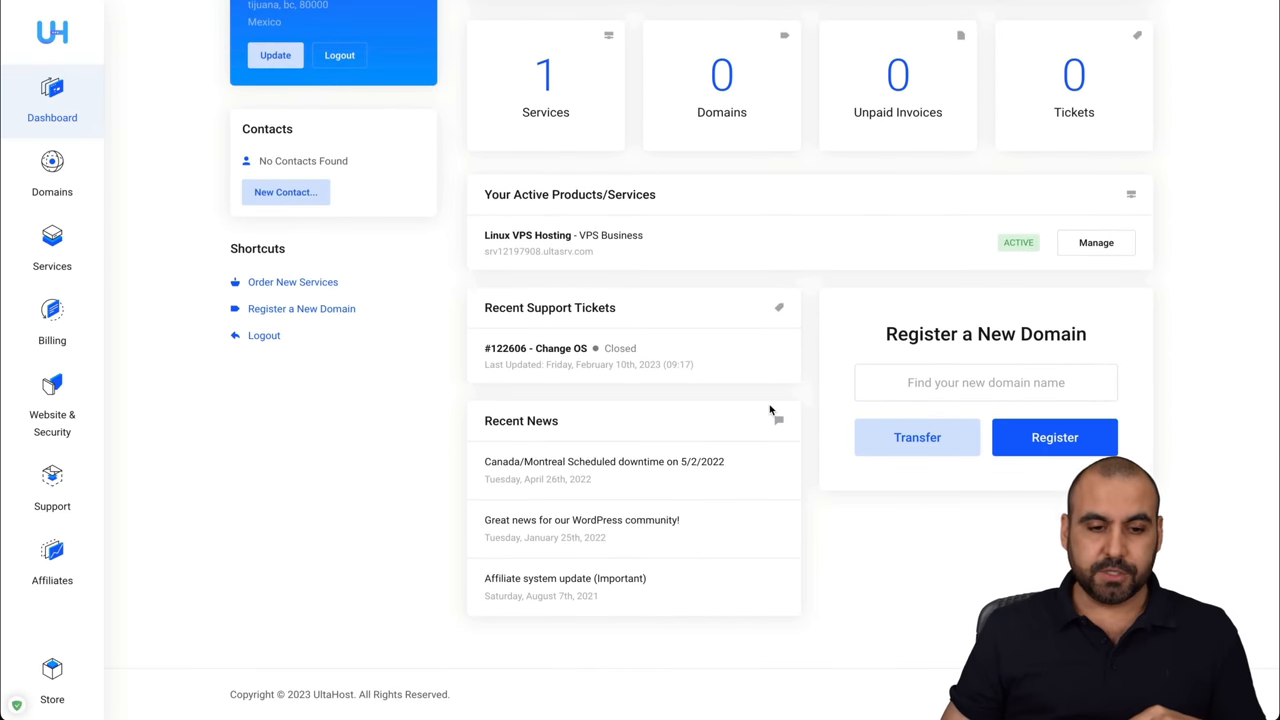
scroll(up, 3)
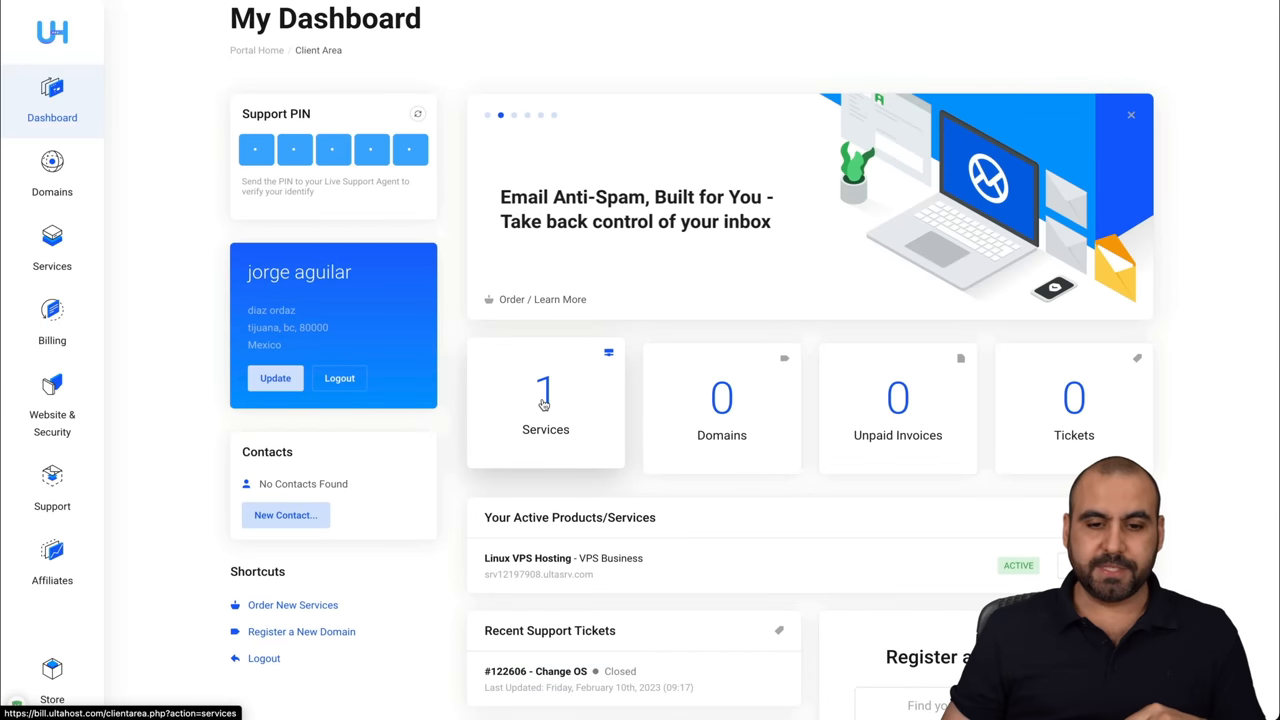
click(545, 405)
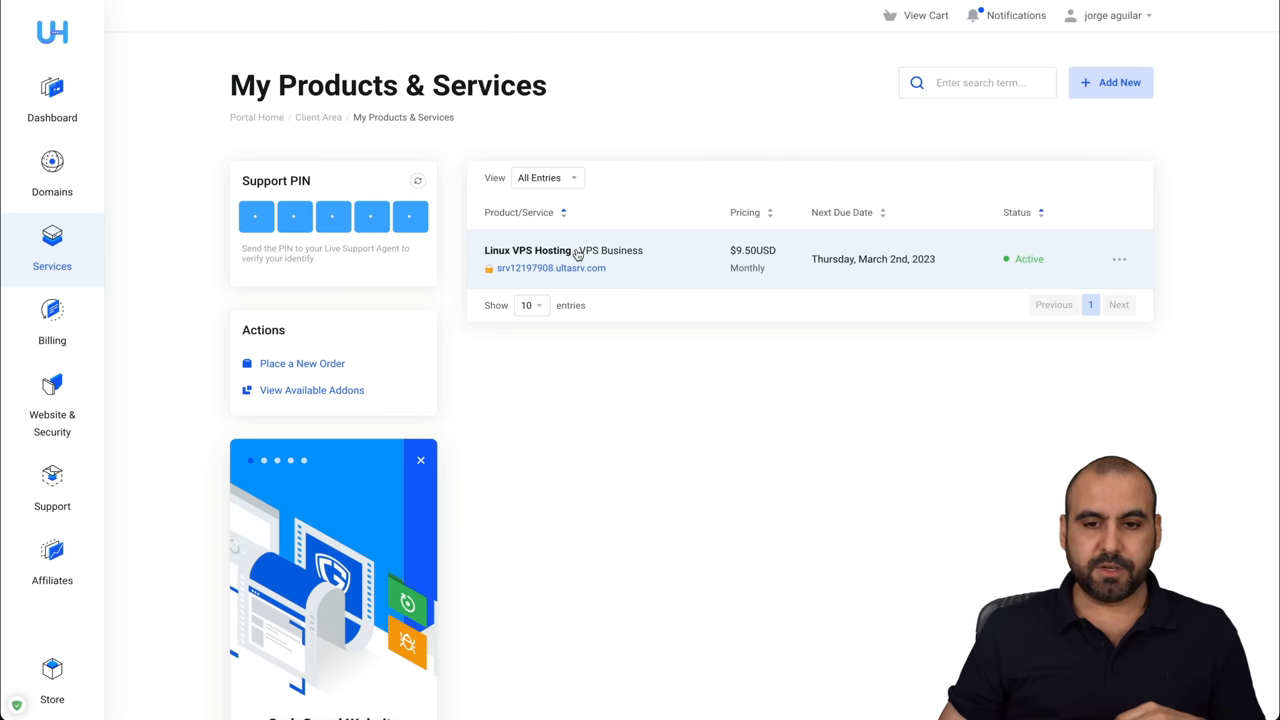
Open Linux VPS Hosting and view its Server Information: hostname, password and primary IP
click(528, 250)
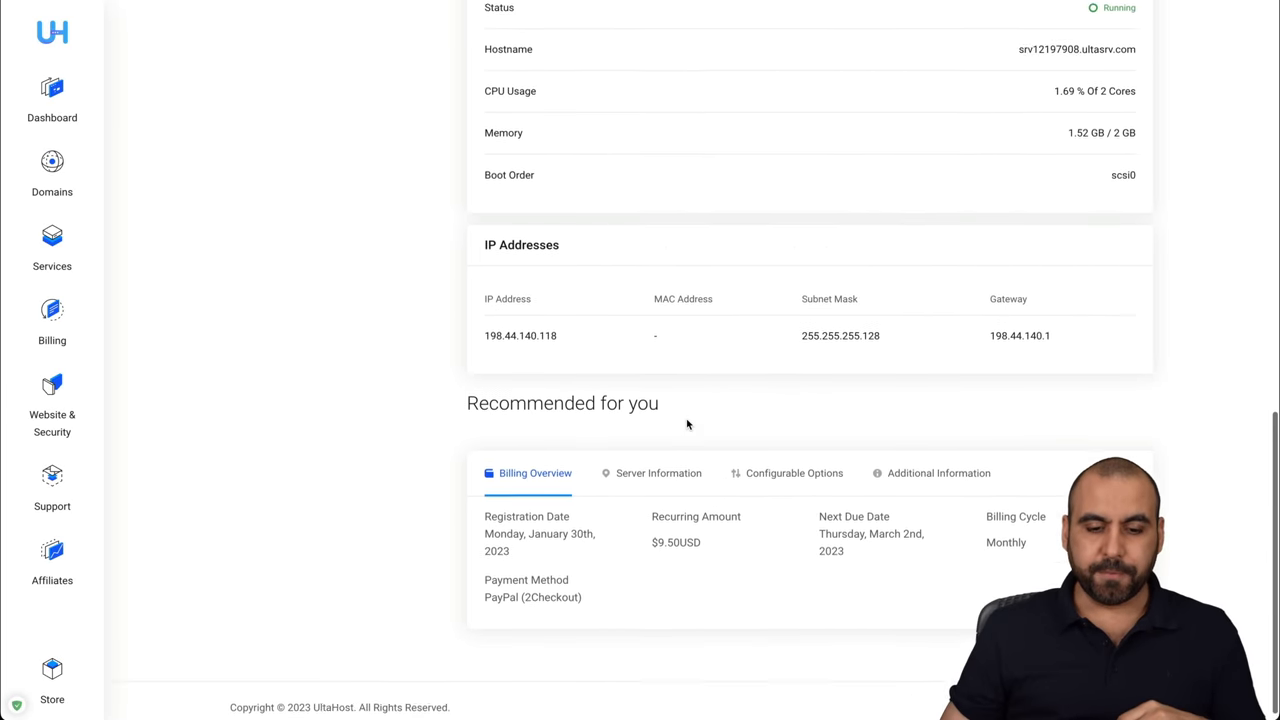
click(658, 473)
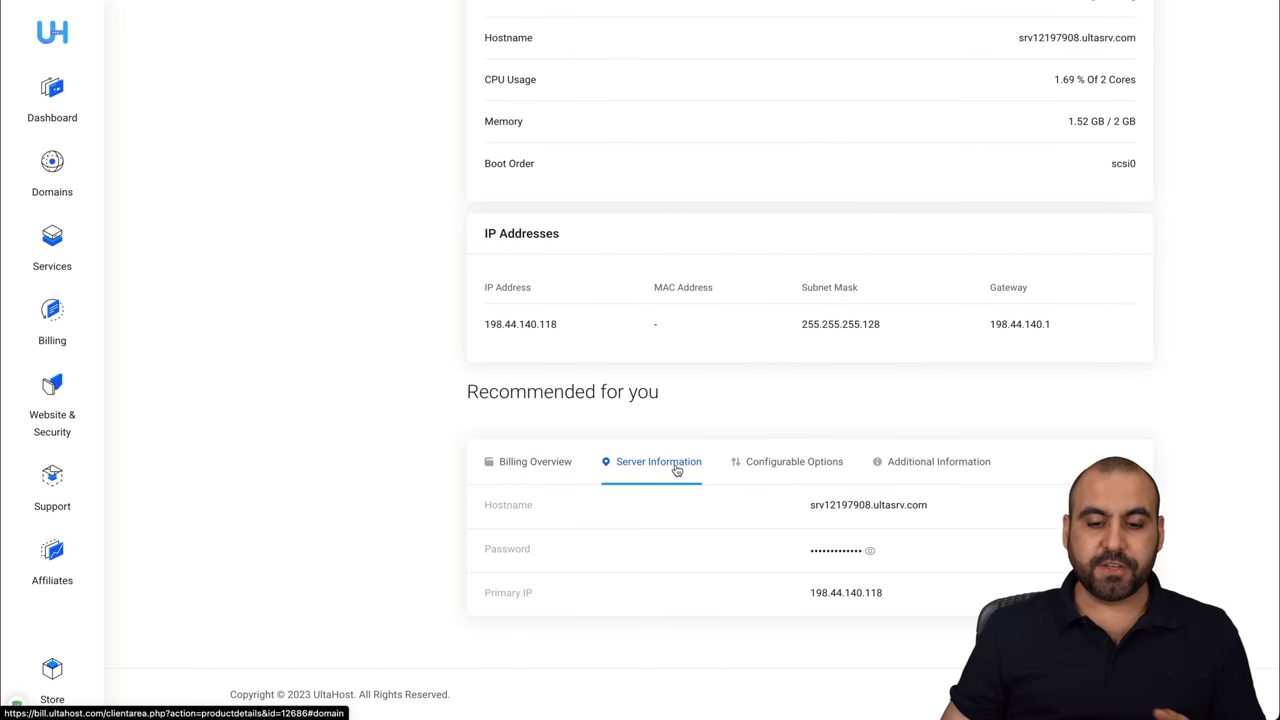
mouse_move(708, 571)
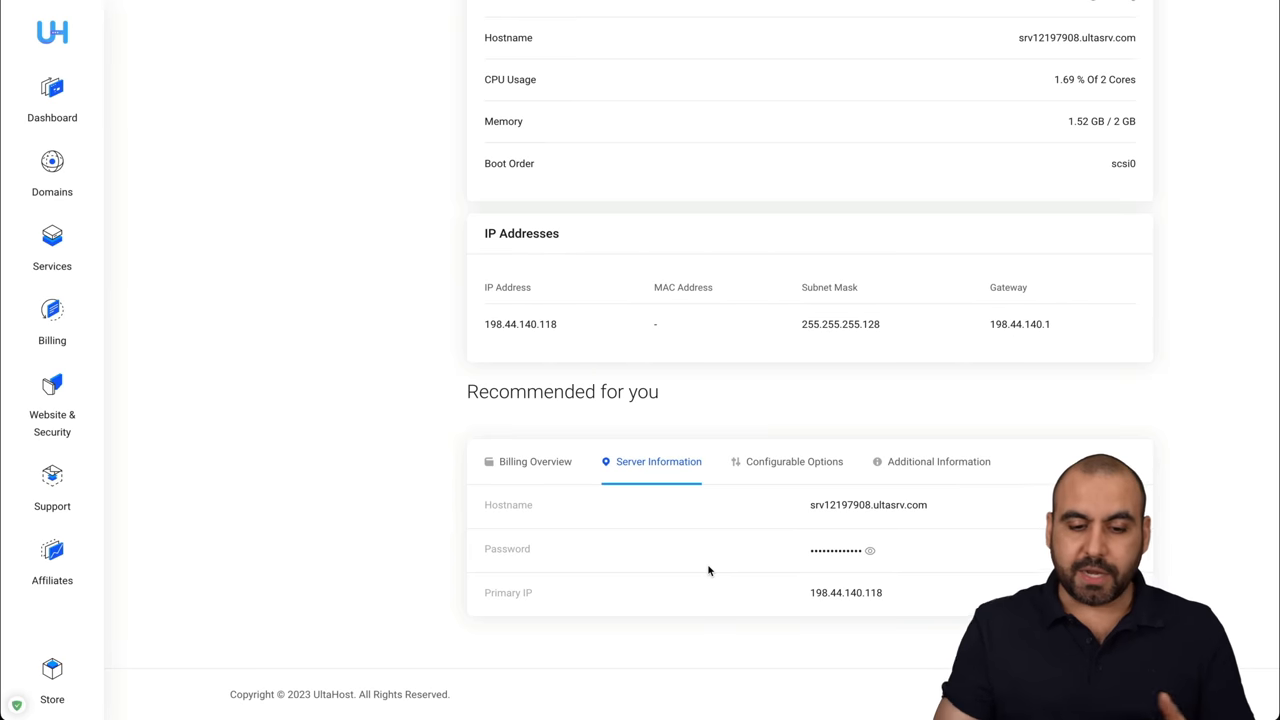
mouse_move(836, 562)
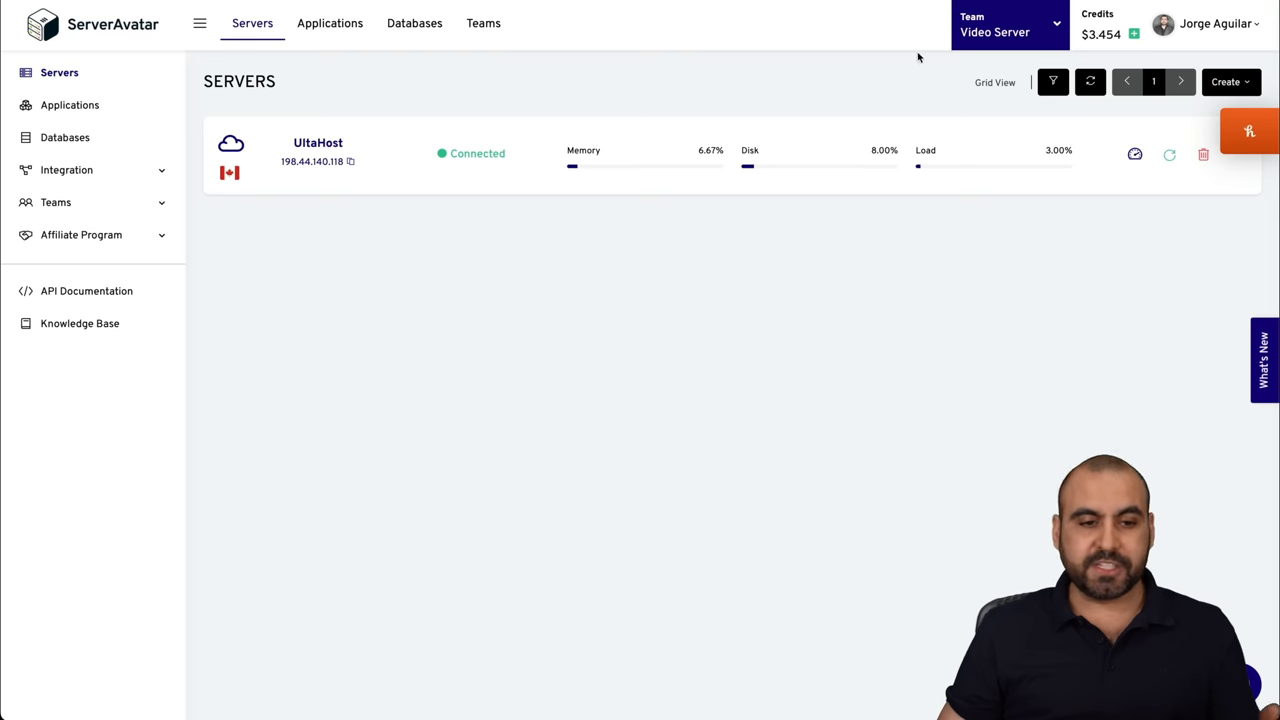
mouse_move(667, 302)
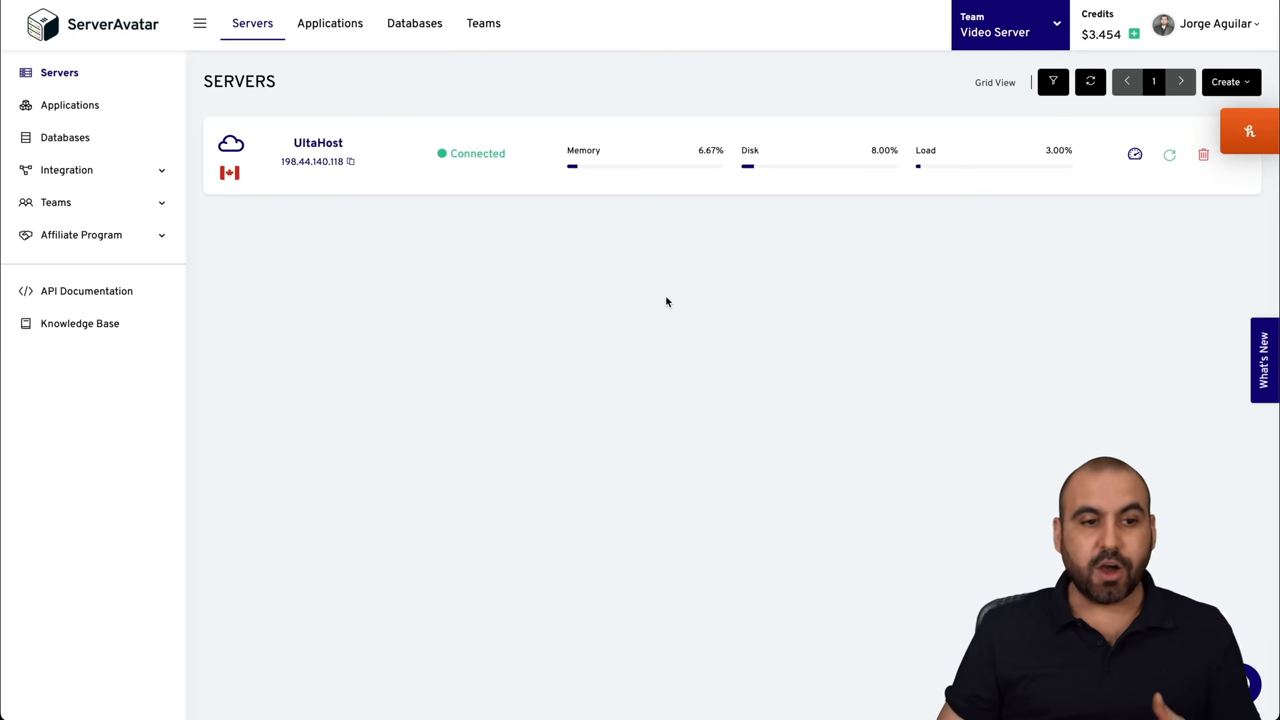
mouse_move(364, 213)
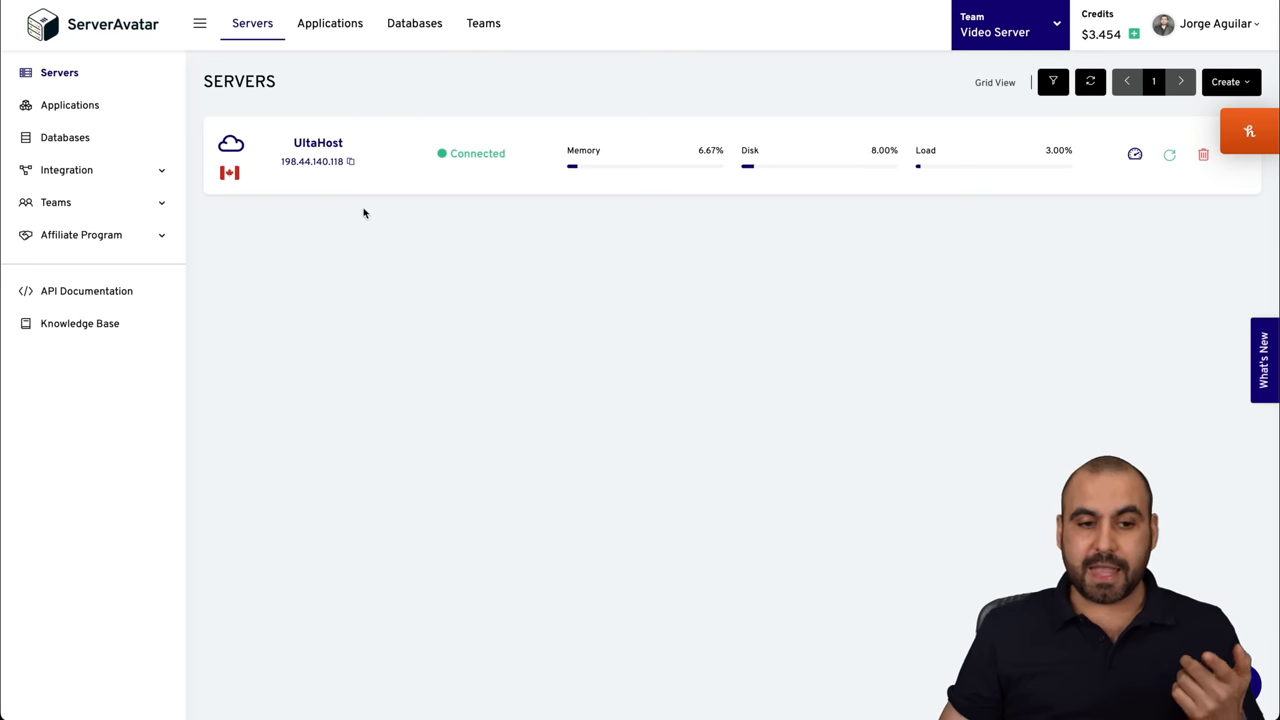
mouse_move(320, 176)
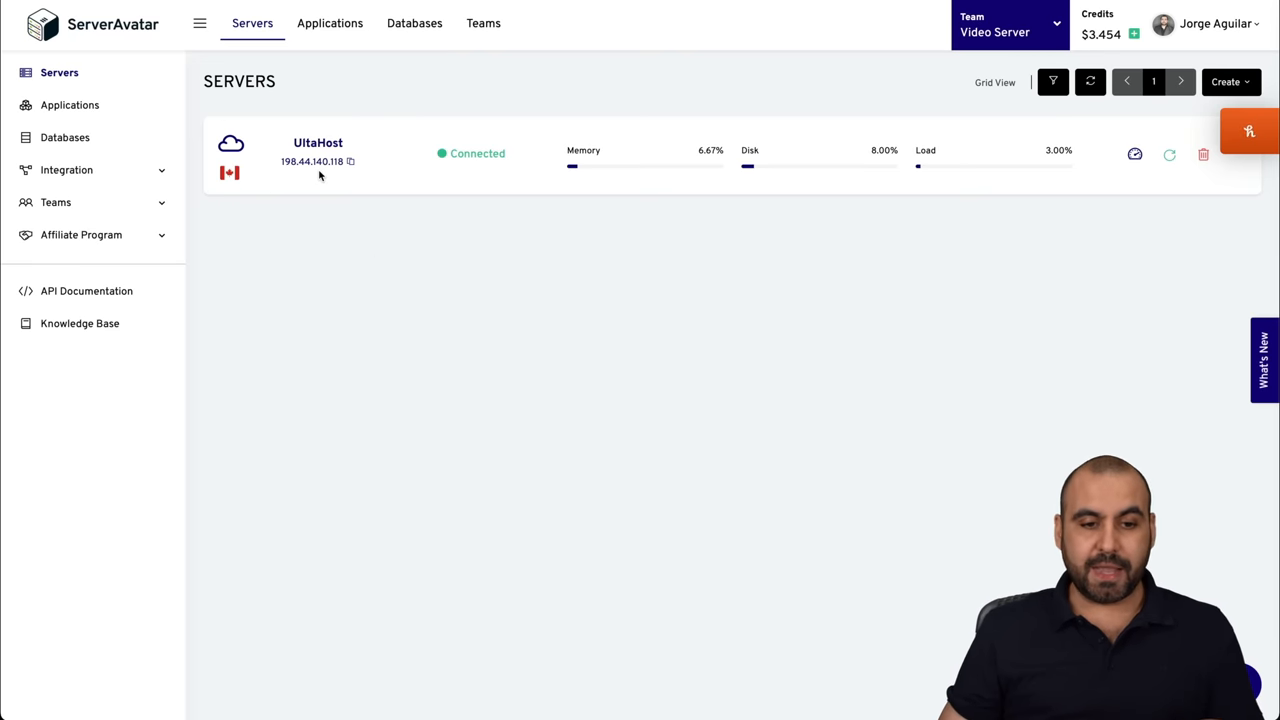
mouse_move(625, 170)
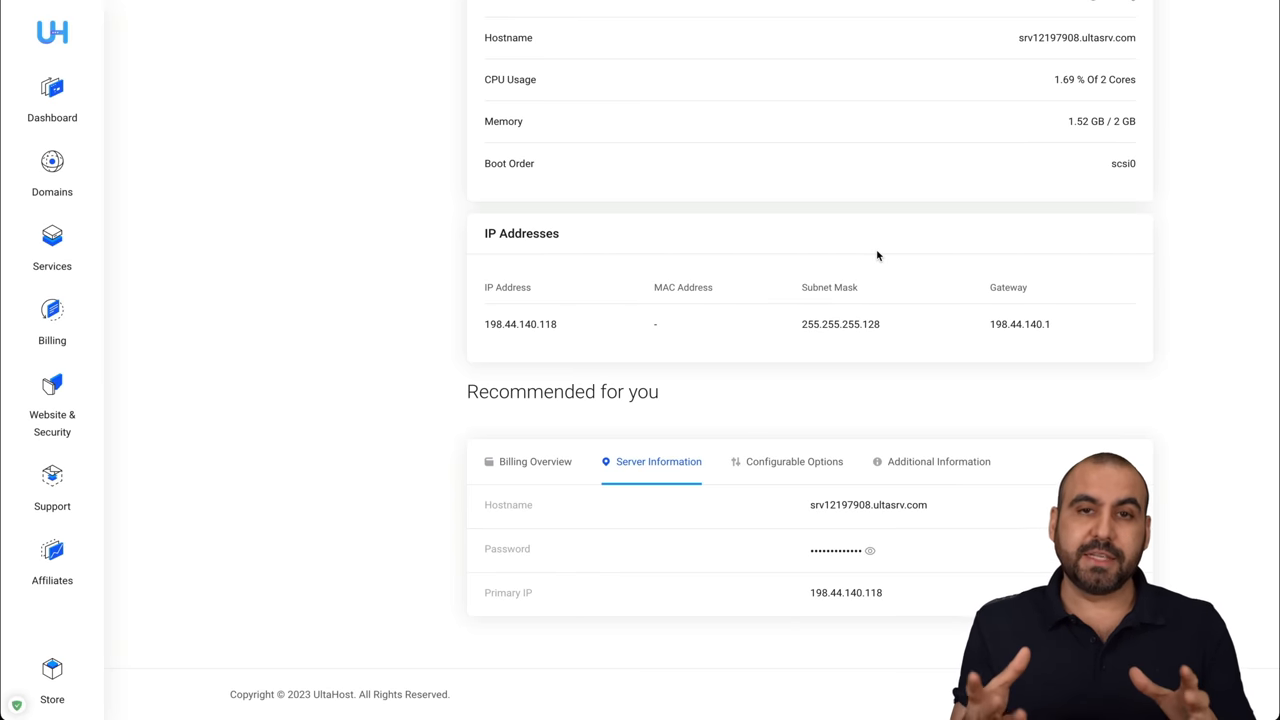
mouse_move(793, 461)
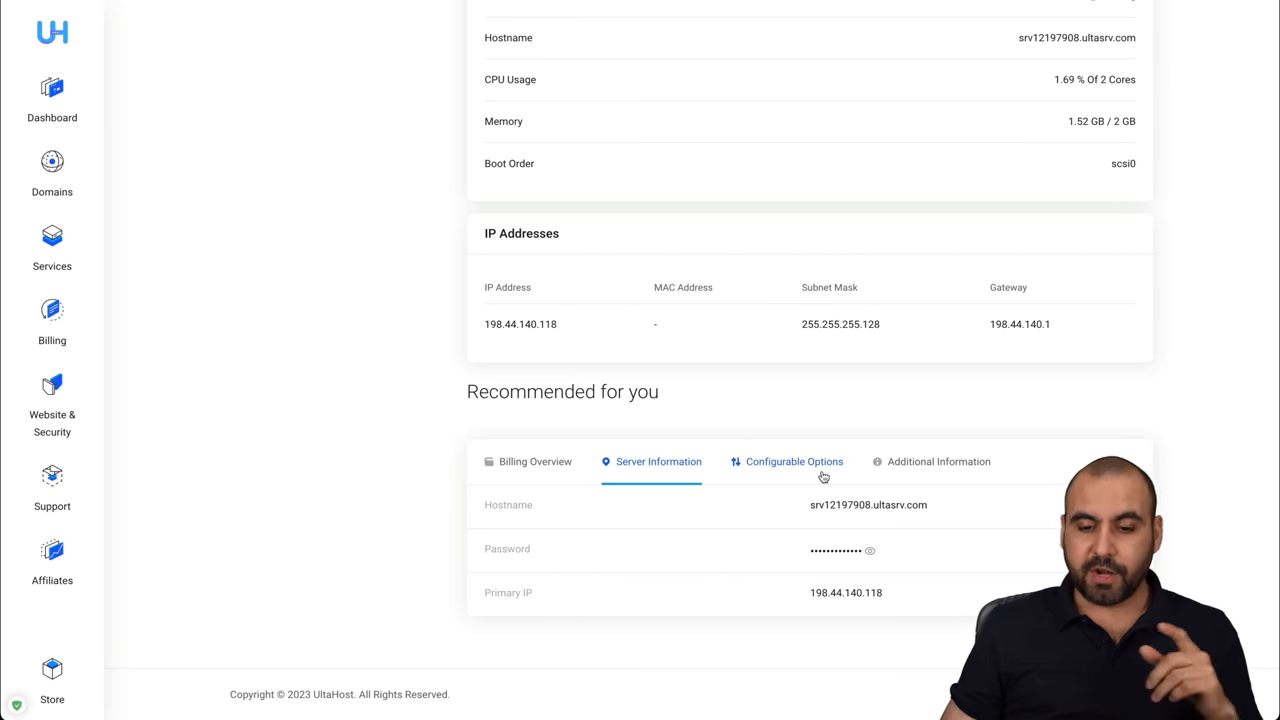
Switch the VPS detail panel away from Server Information and scroll back to the overview
click(794, 461)
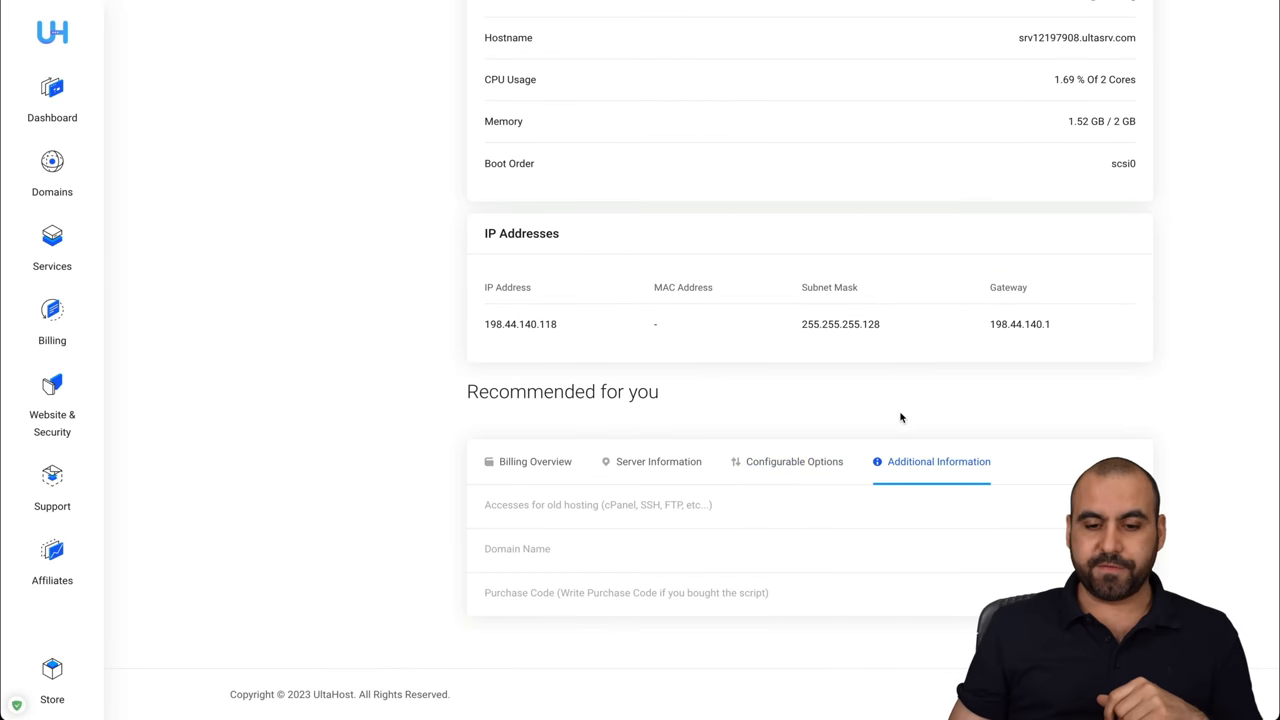
scroll(up, 3)
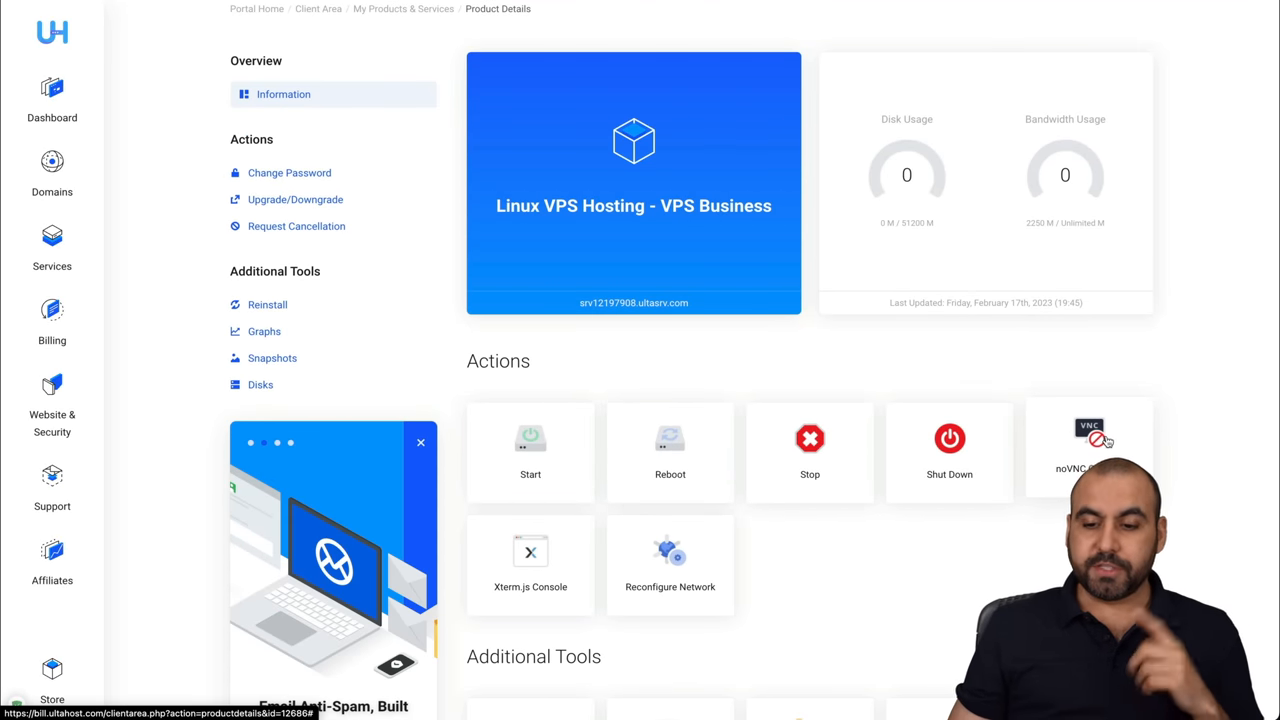
mouse_move(612, 587)
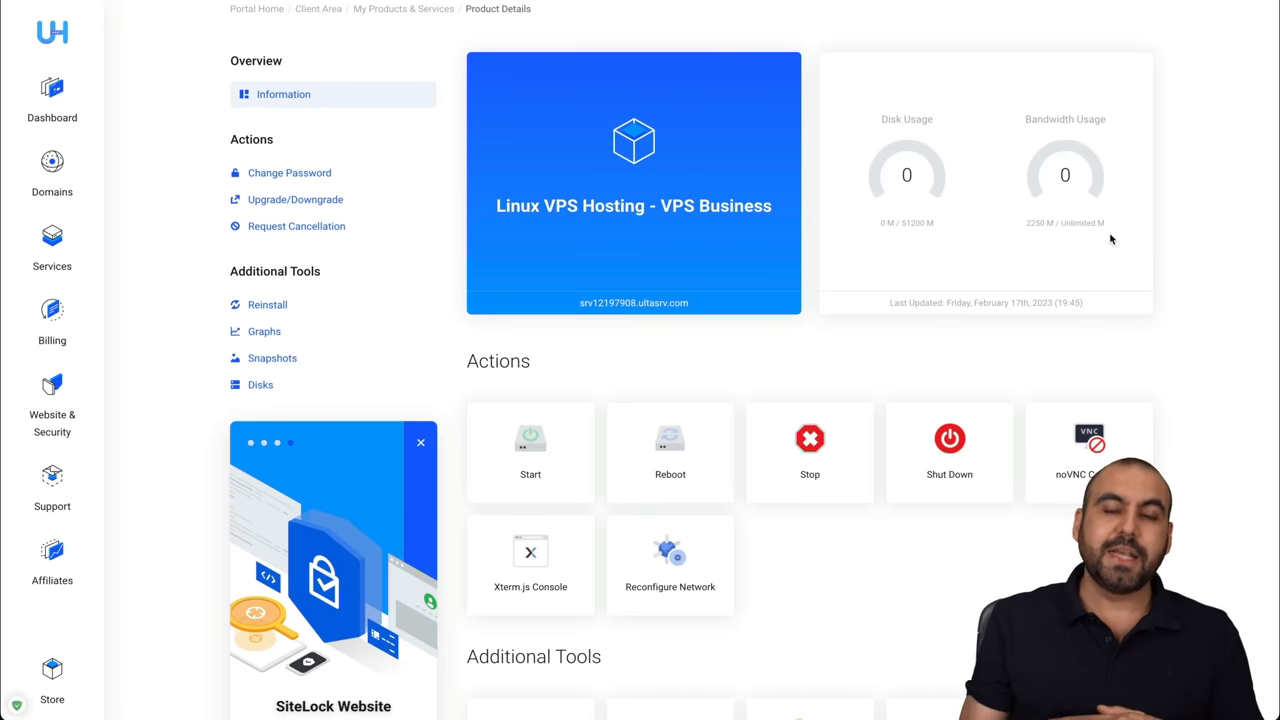
mouse_move(740, 188)
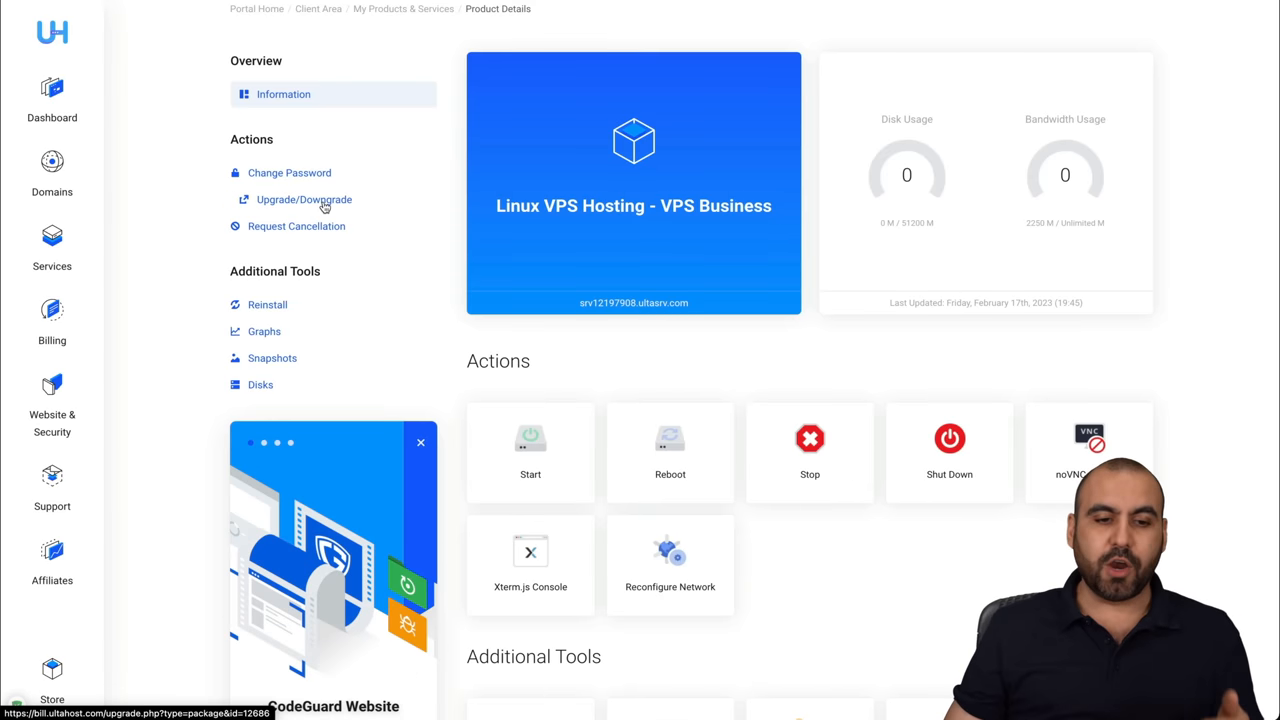
mouse_move(305, 226)
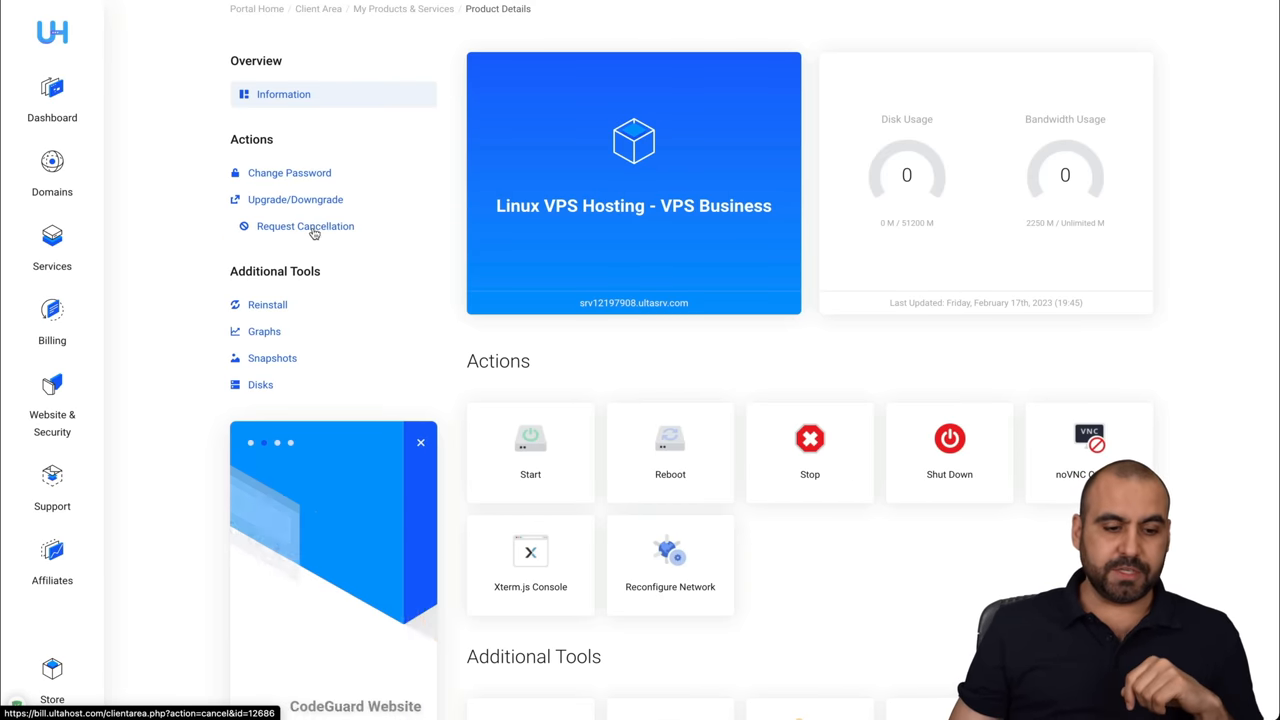
click(52, 678)
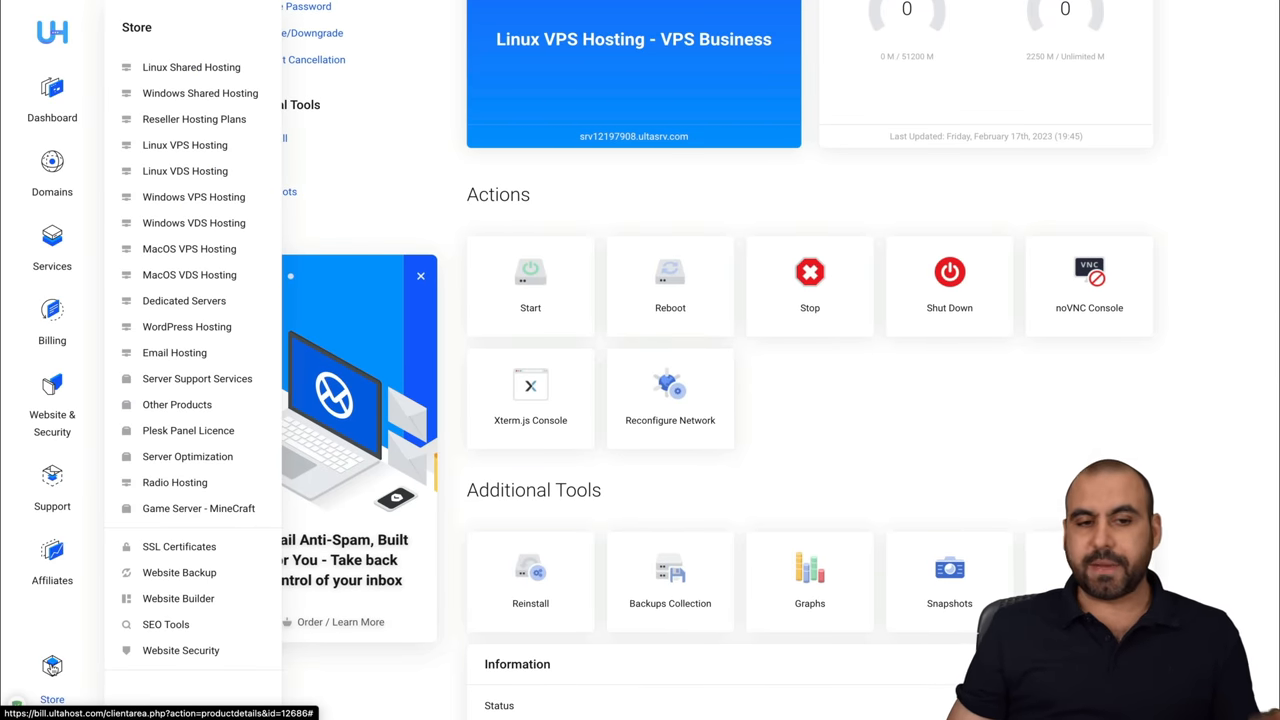
mouse_move(209, 93)
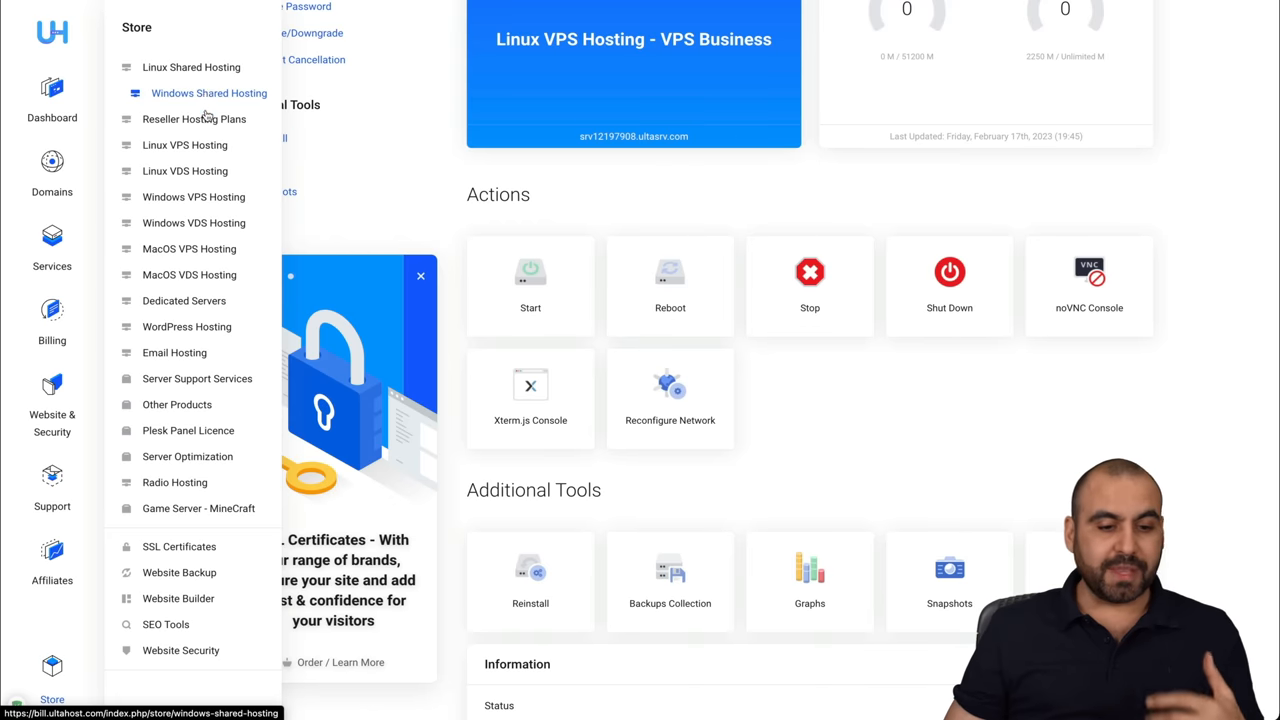
mouse_move(196, 326)
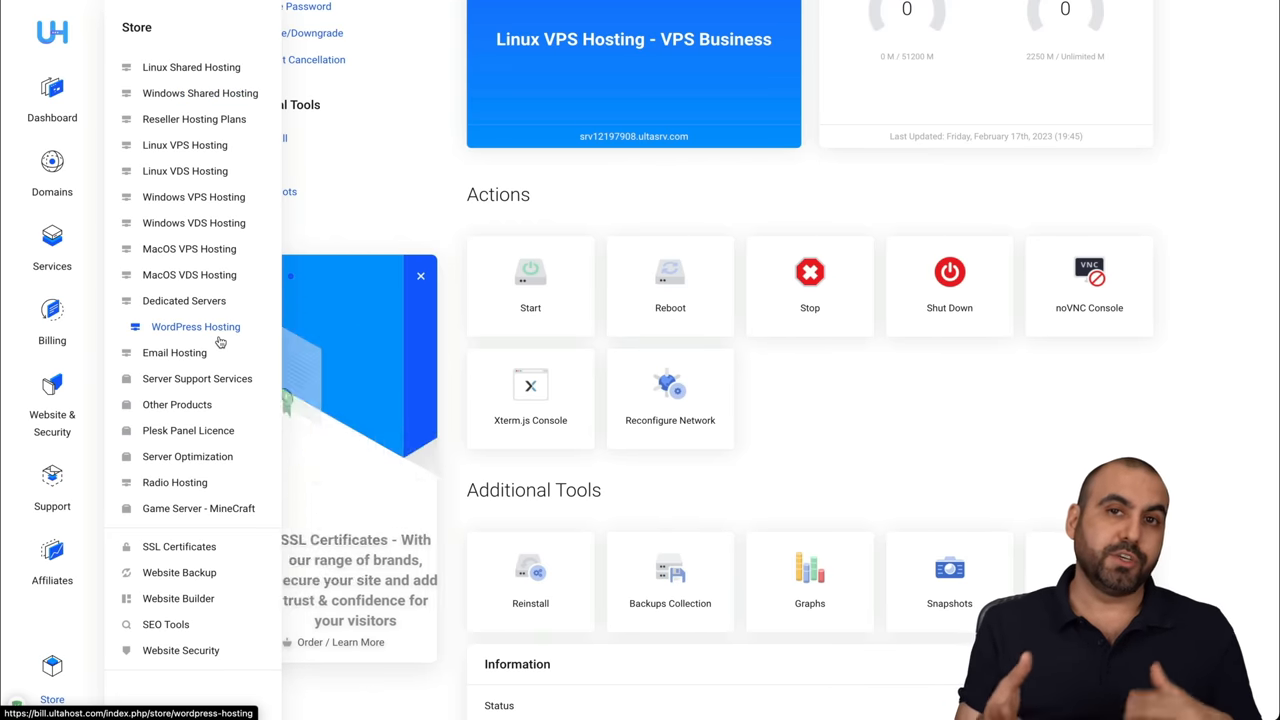
mouse_move(175, 482)
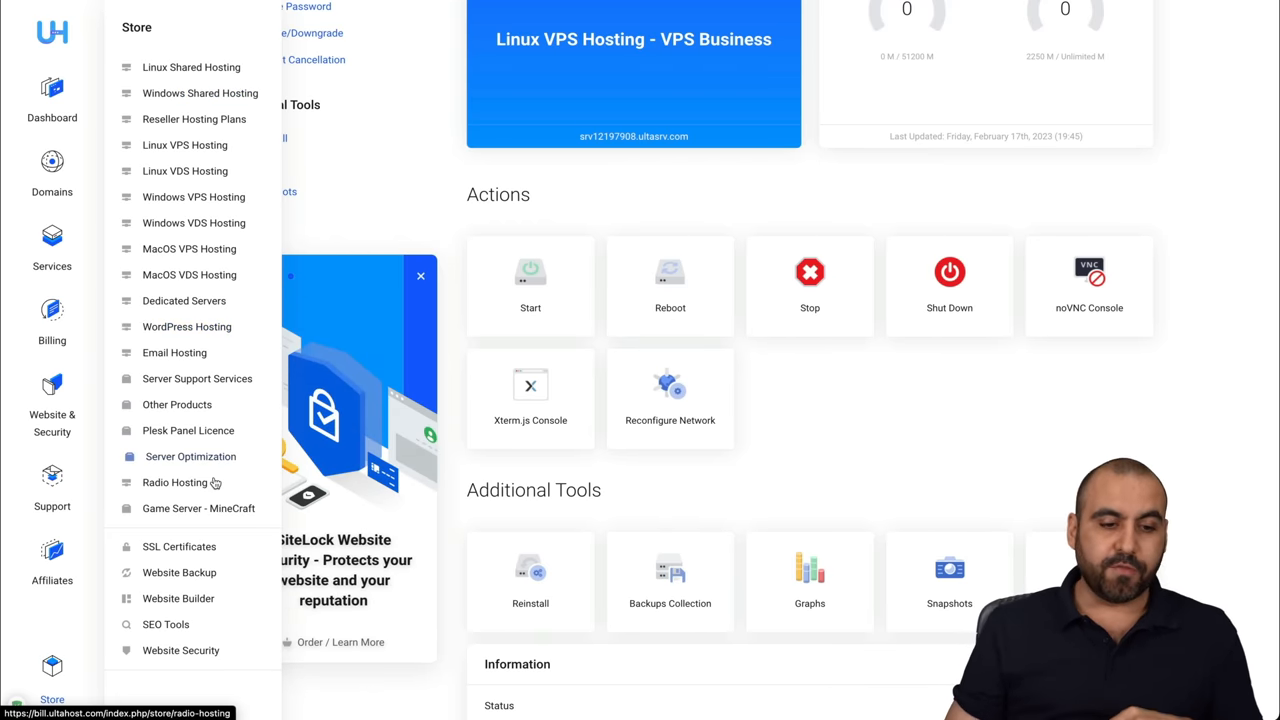
mouse_move(186, 145)
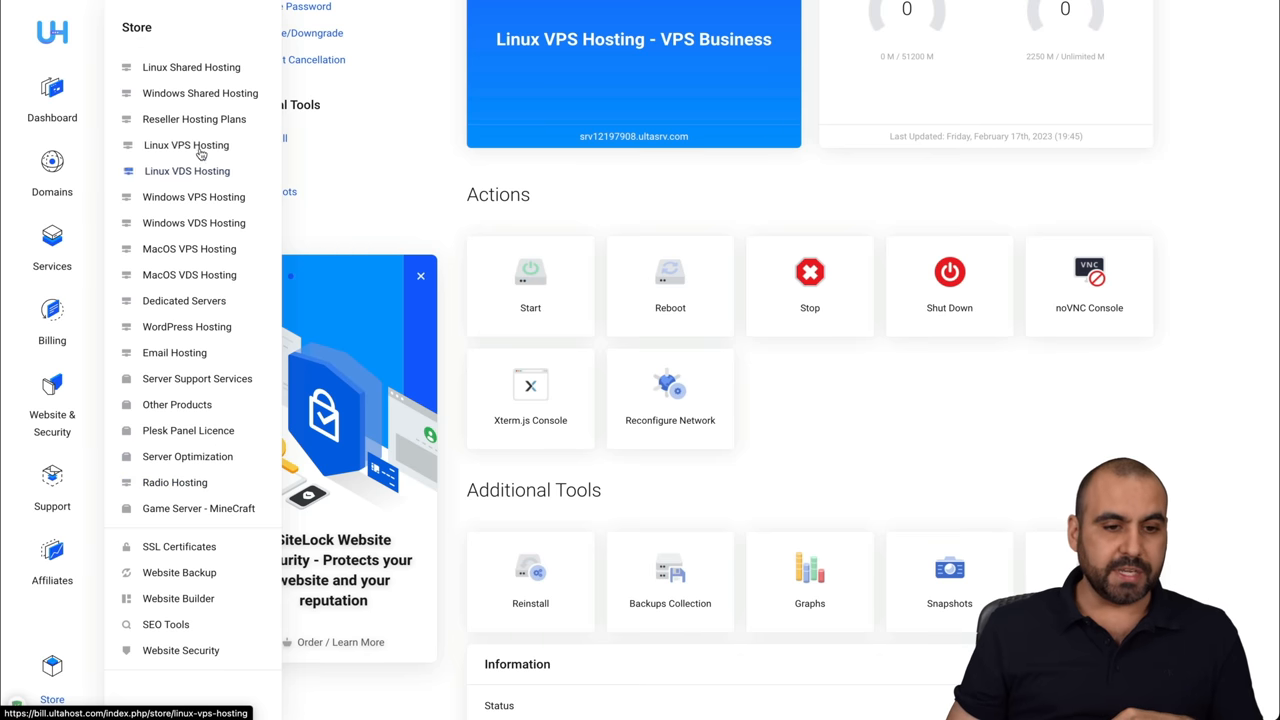
mouse_move(203, 119)
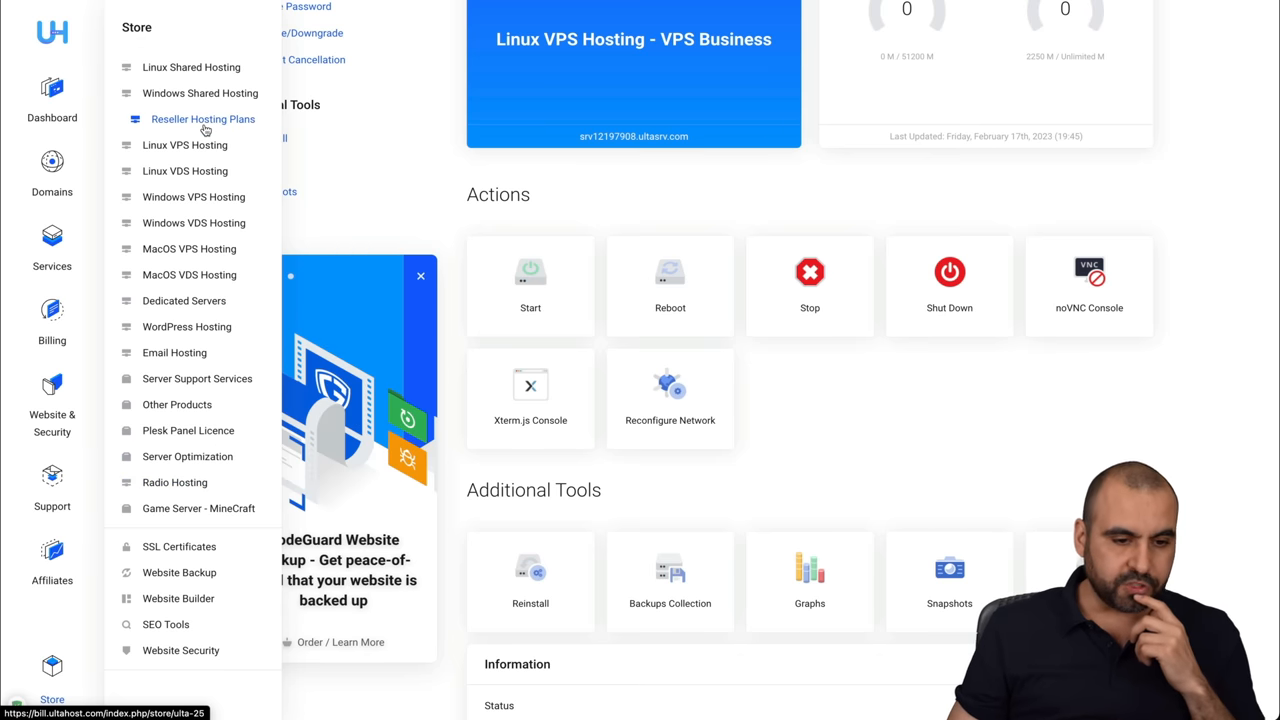
mouse_move(184, 300)
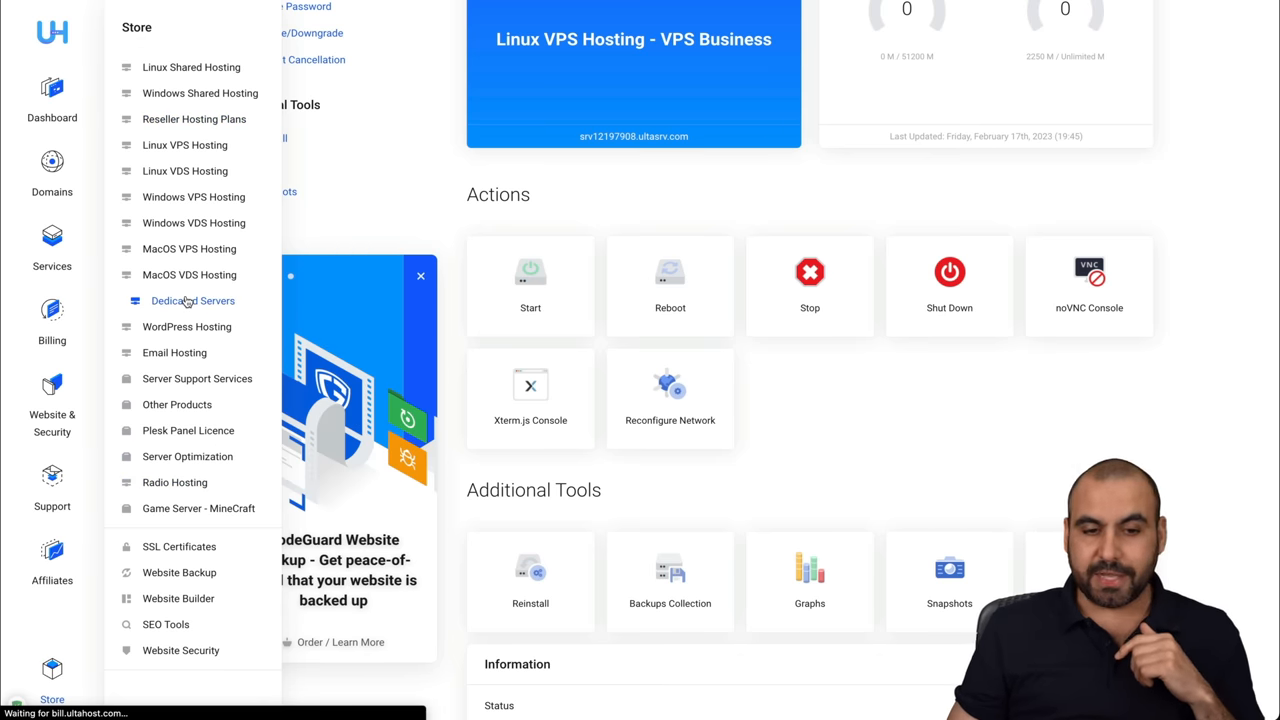
Choose Dedicated Servers in the Store to see plans from ULTA90 at $99.90/month
click(192, 301)
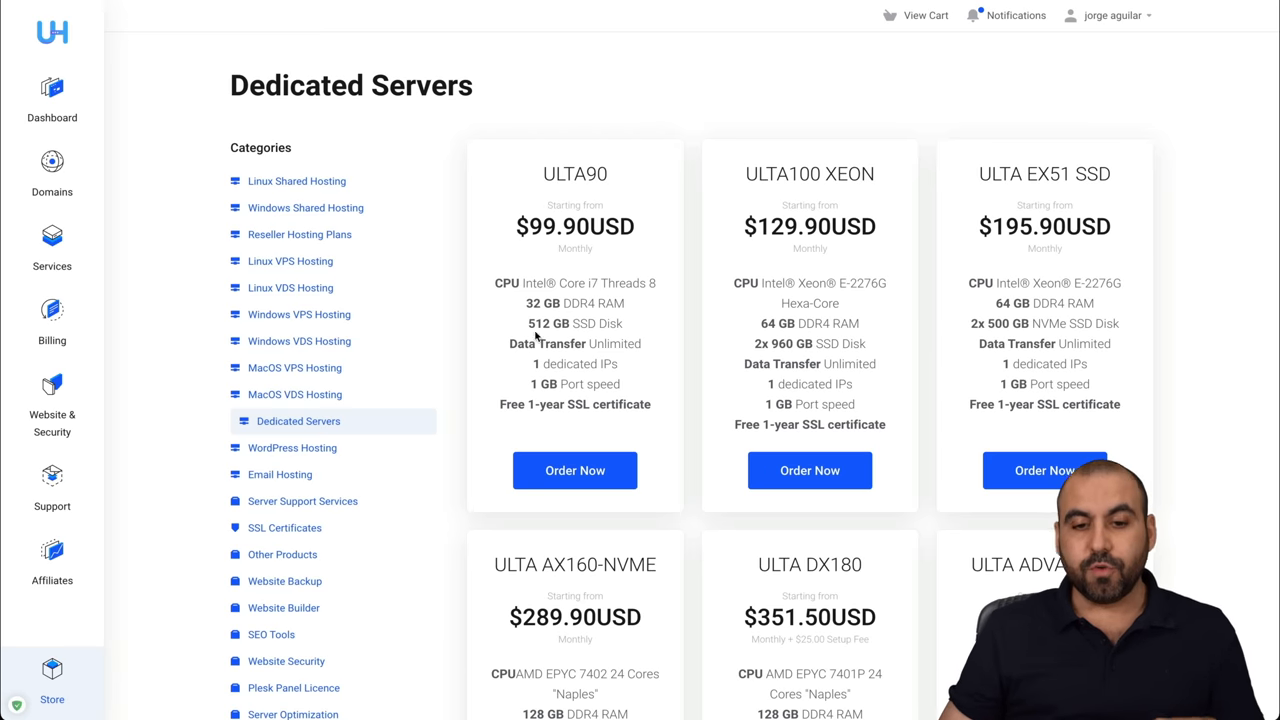
scroll(down, 3)
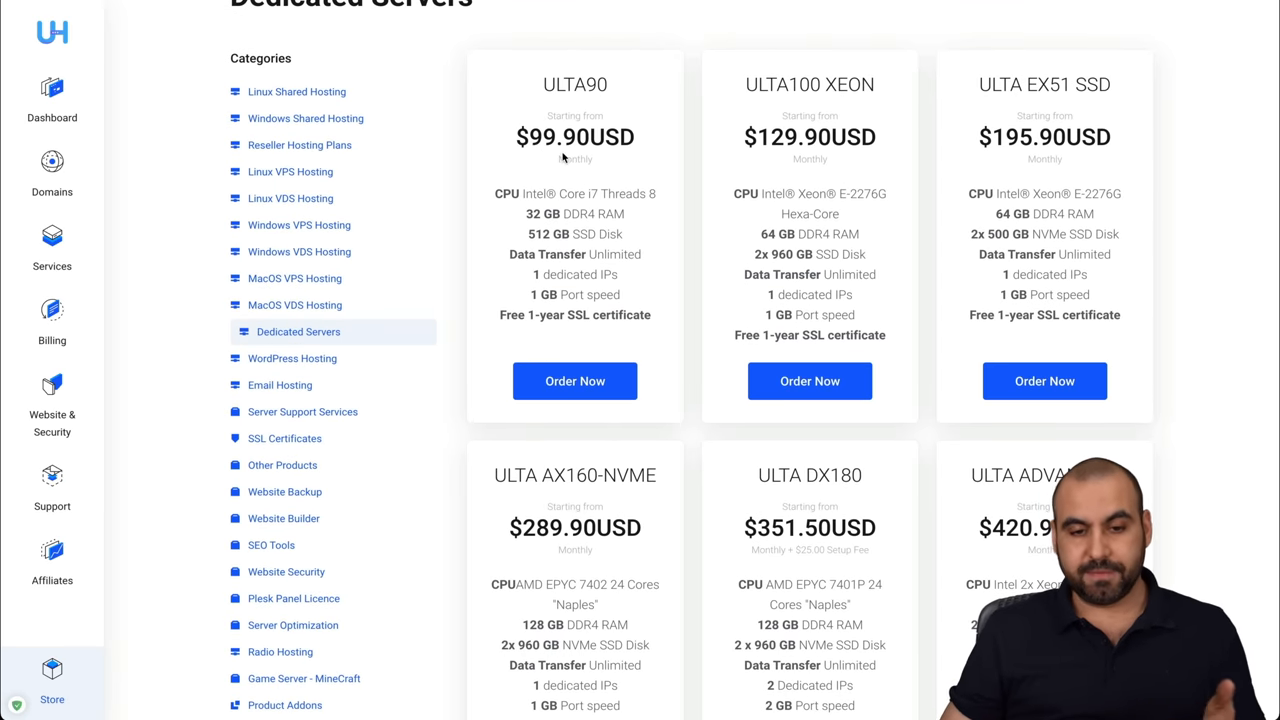
mouse_move(538, 188)
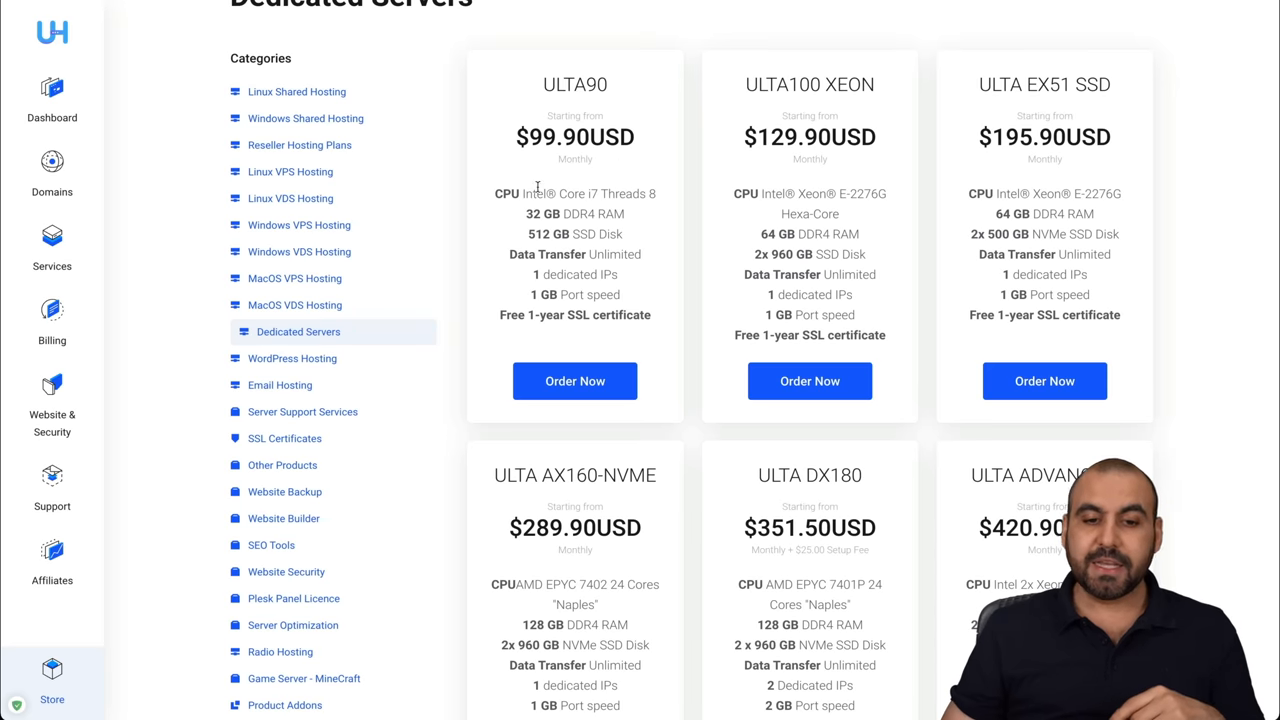
mouse_move(646, 212)
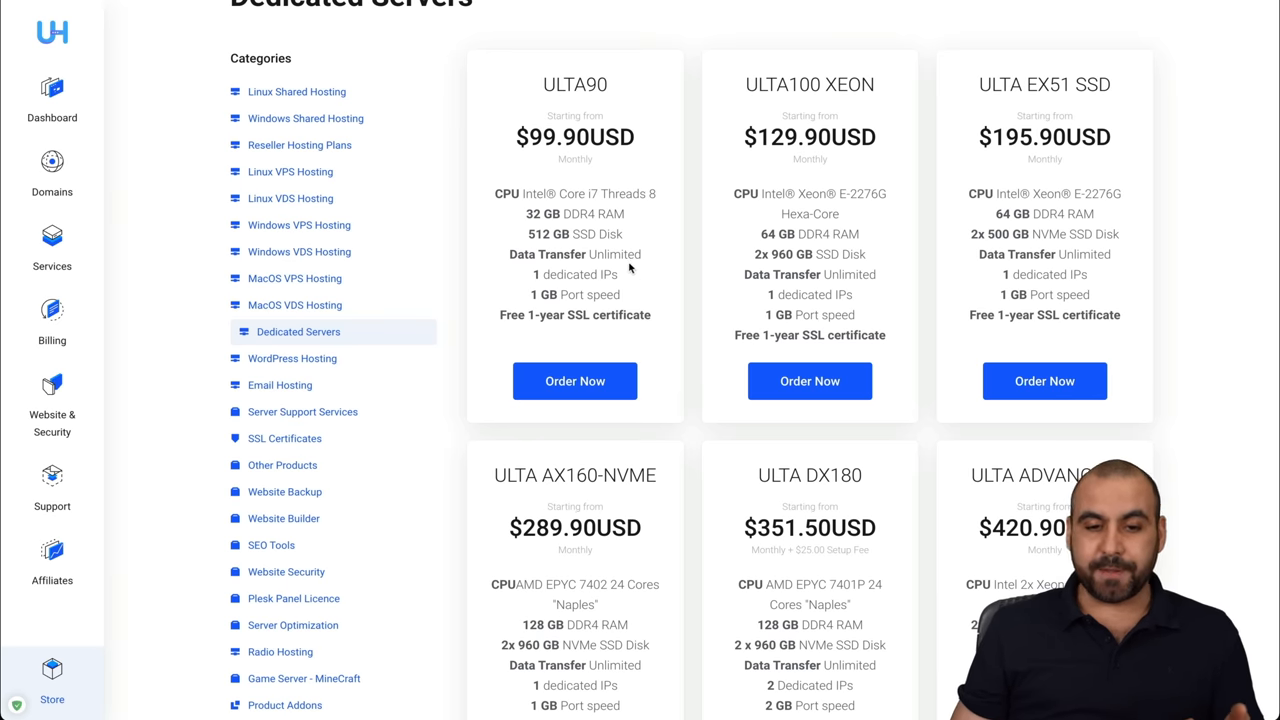
mouse_move(648, 107)
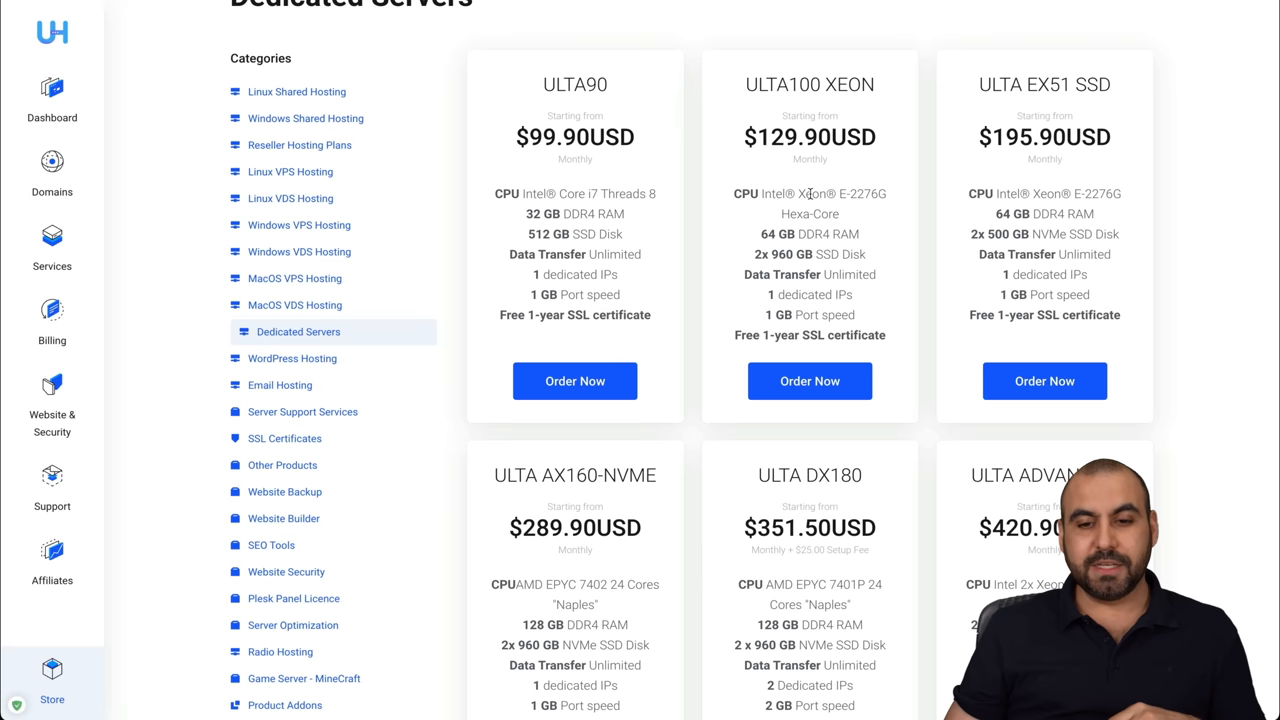
mouse_move(889, 211)
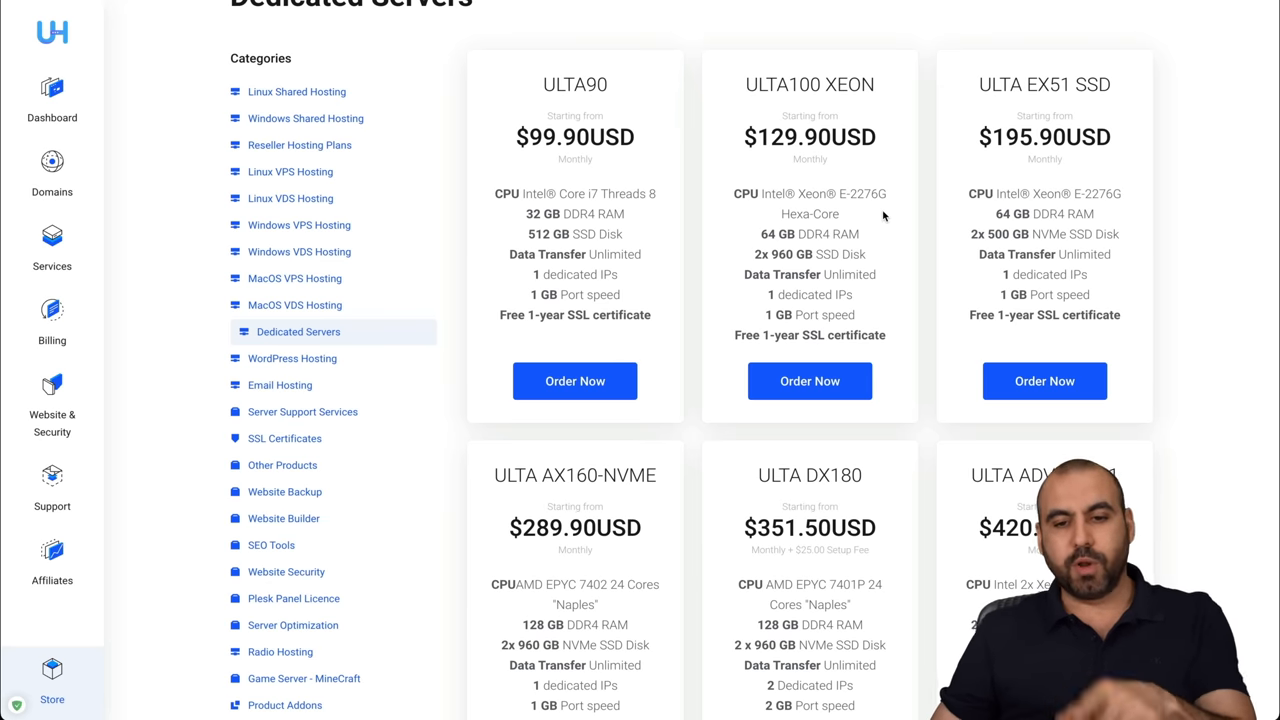
scroll(down, 3)
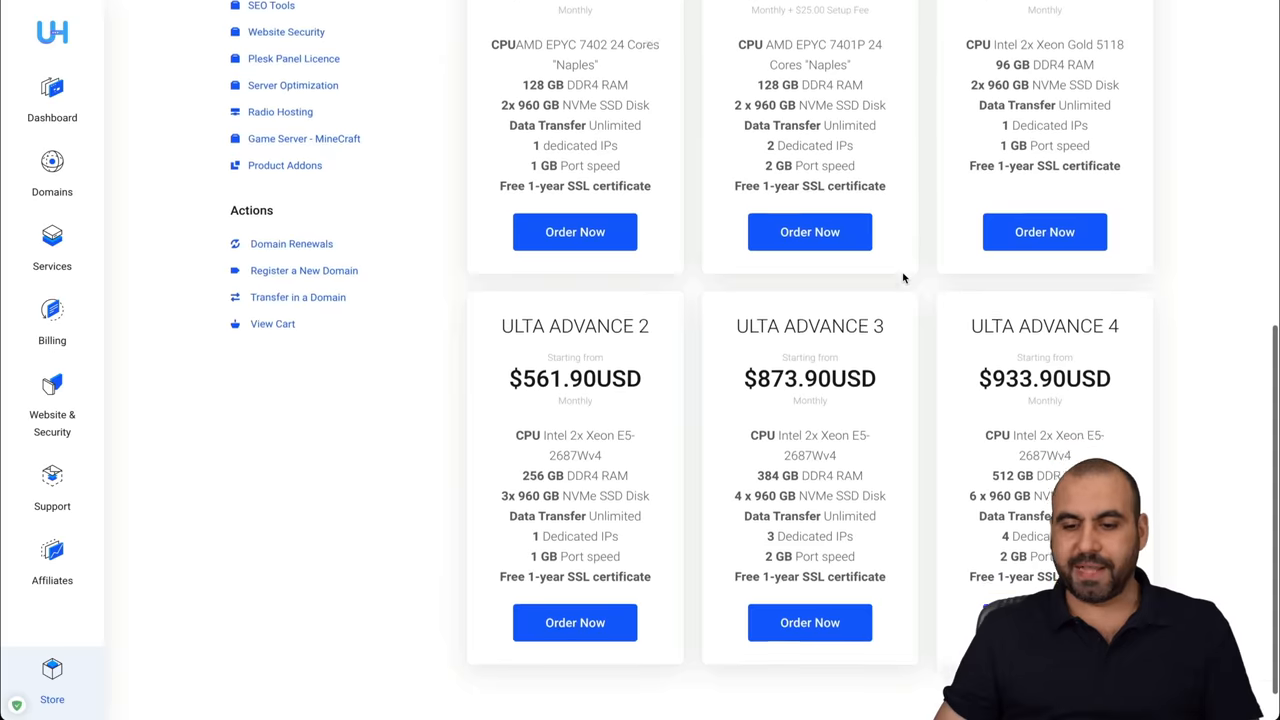
scroll(down, 3)
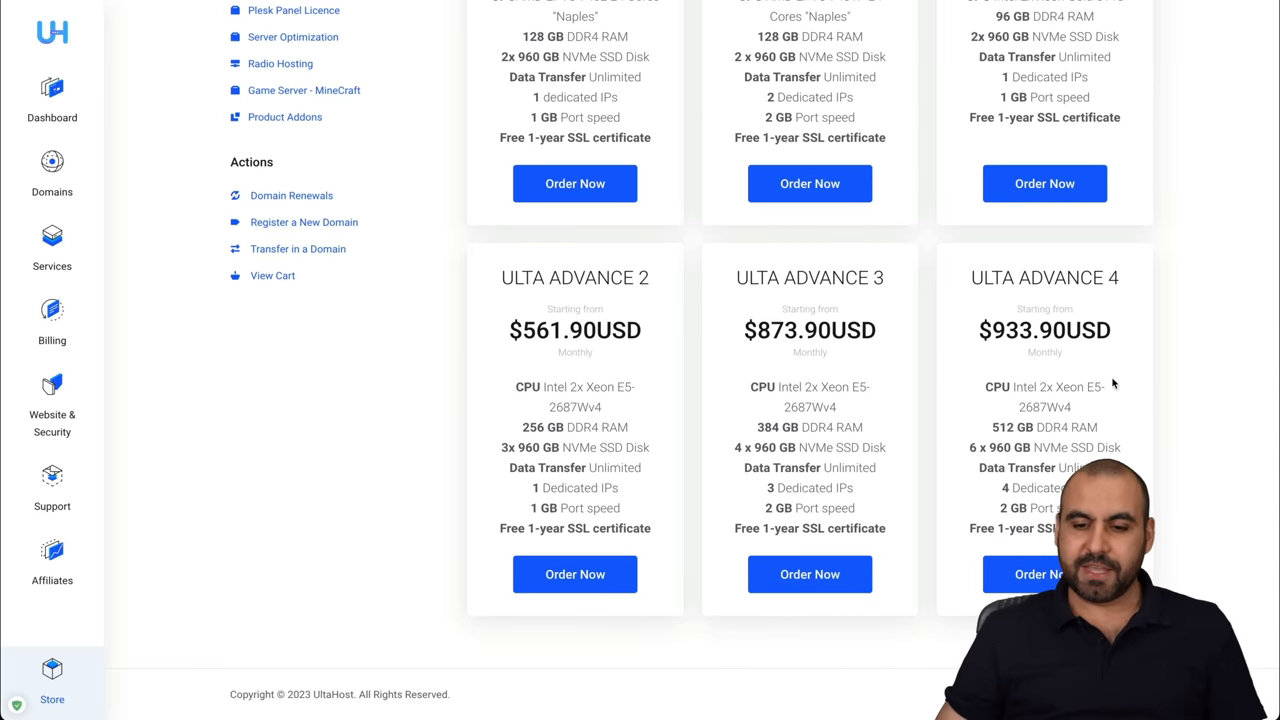
scroll(up, 3)
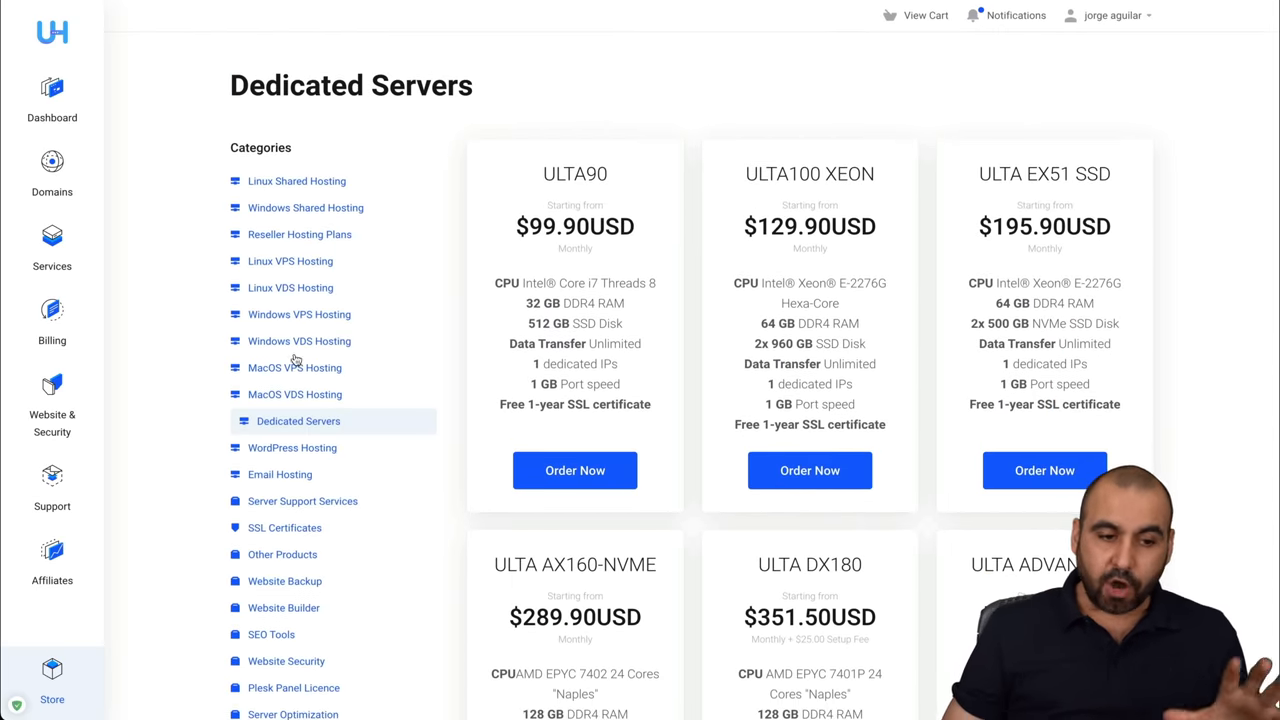